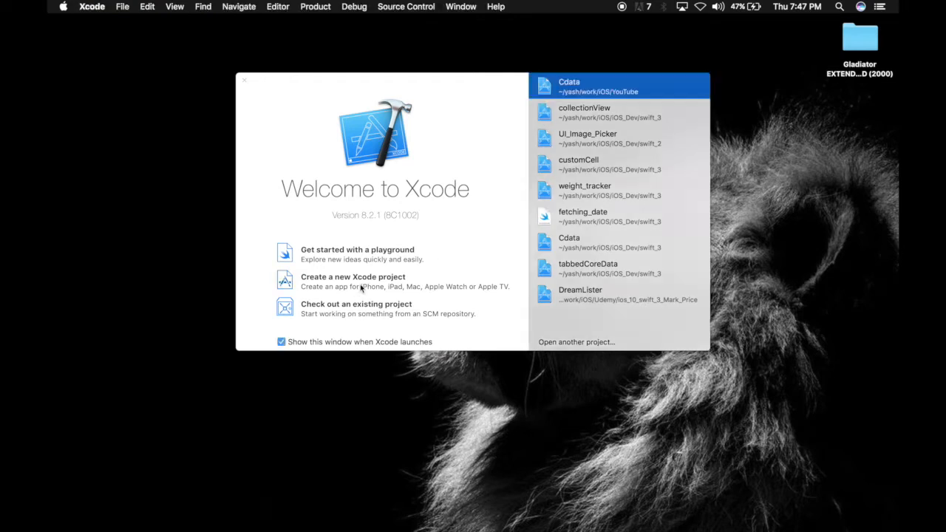
- Create a new Swift iPhone app project 'tableView' saved in the YouTube folder
left_click(353, 276)
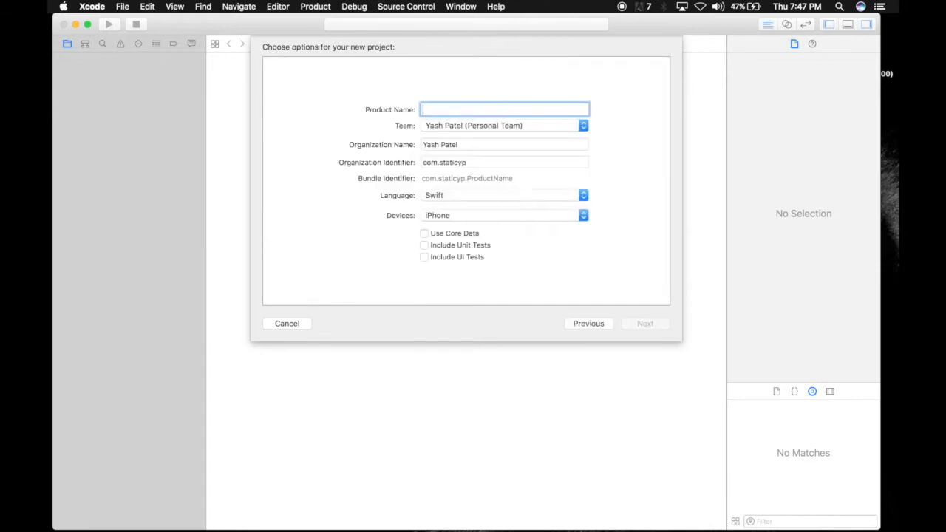
type("tableView")
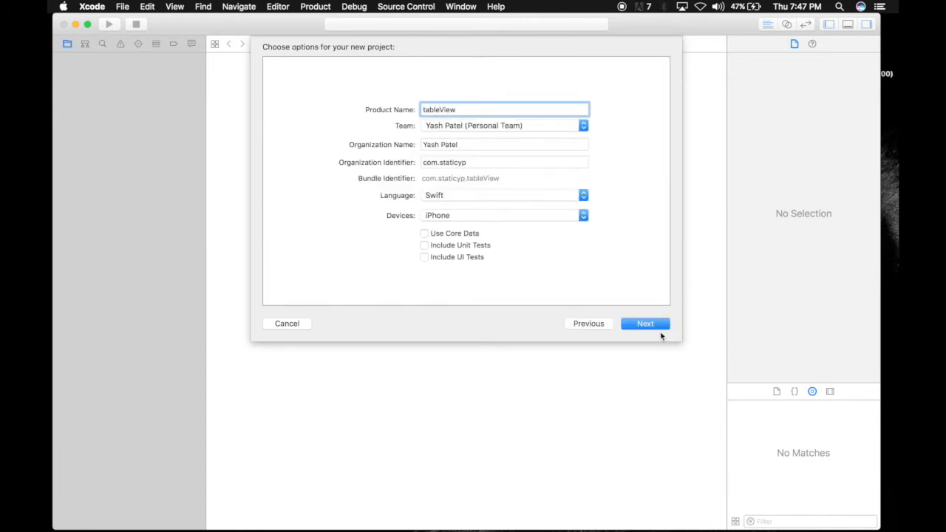
left_click(645, 323)
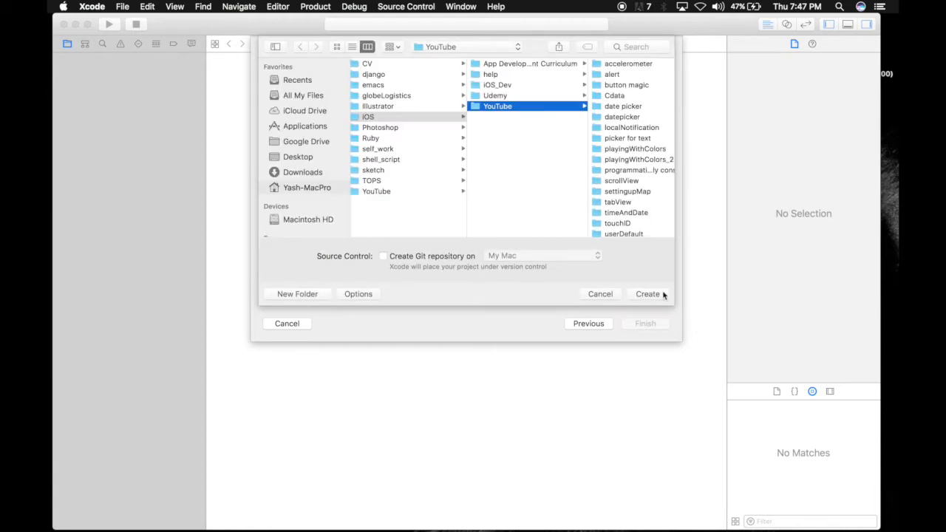
left_click(647, 294)
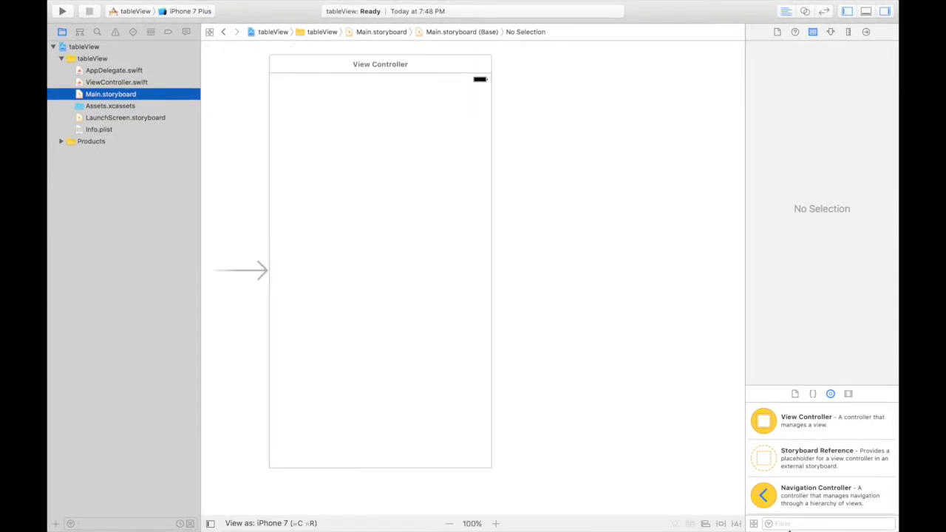
- Add a Table View pinned 0 to all four edges without margins, with frames updated
type("table")
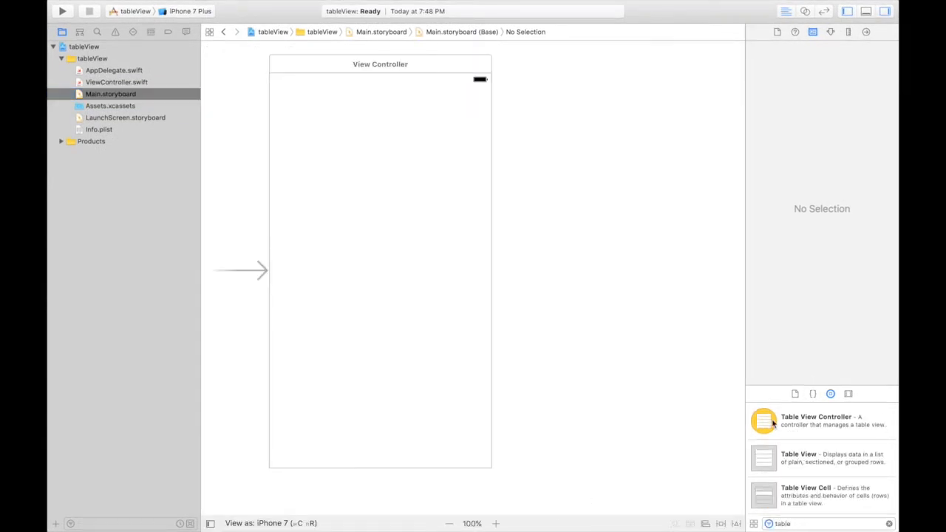
left_click_drag(799, 457, 361, 250)
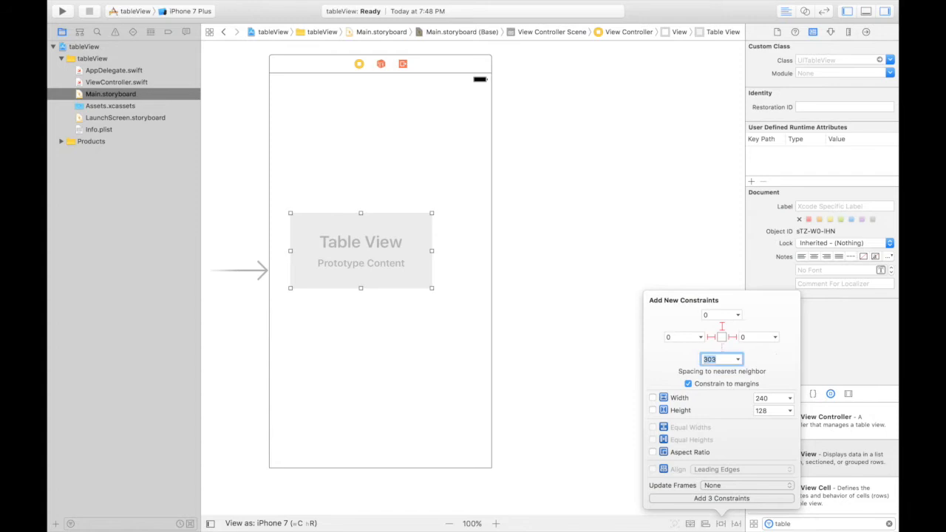
type("0")
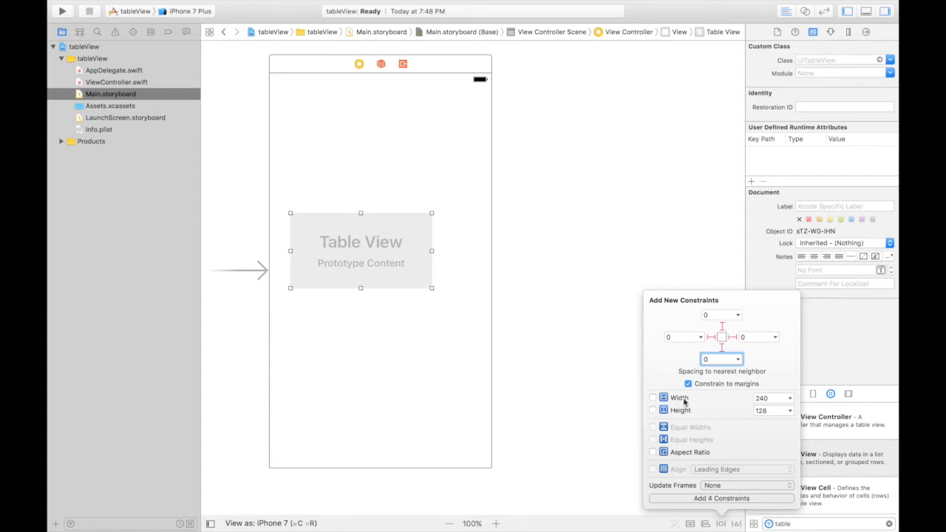
left_click(688, 384)
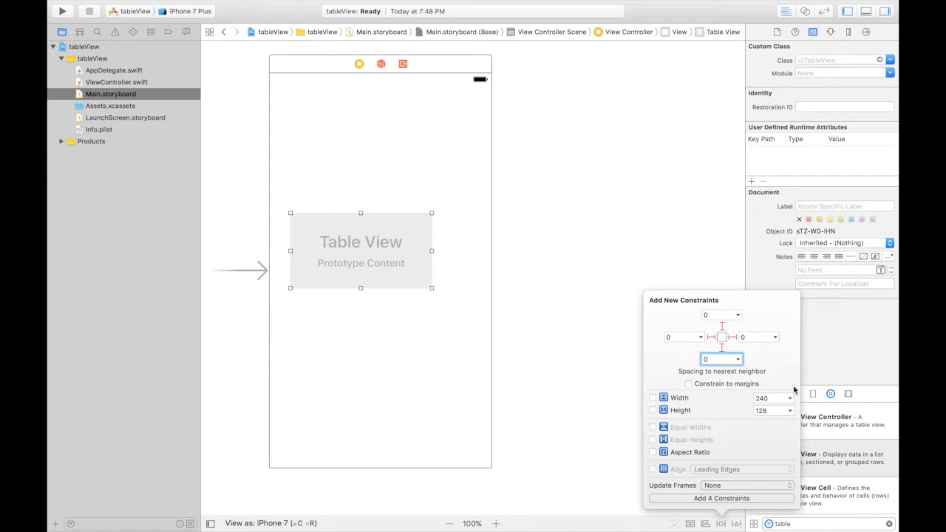
left_click(747, 485)
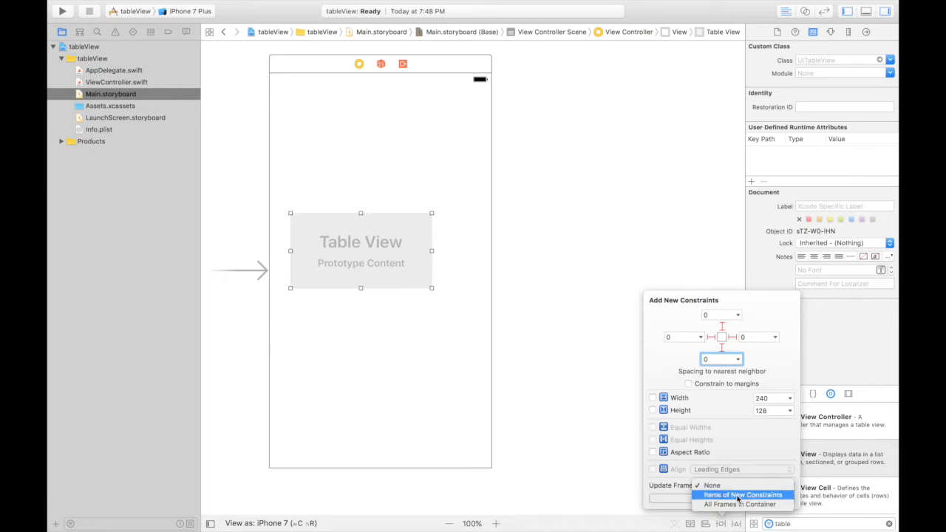
left_click(743, 495)
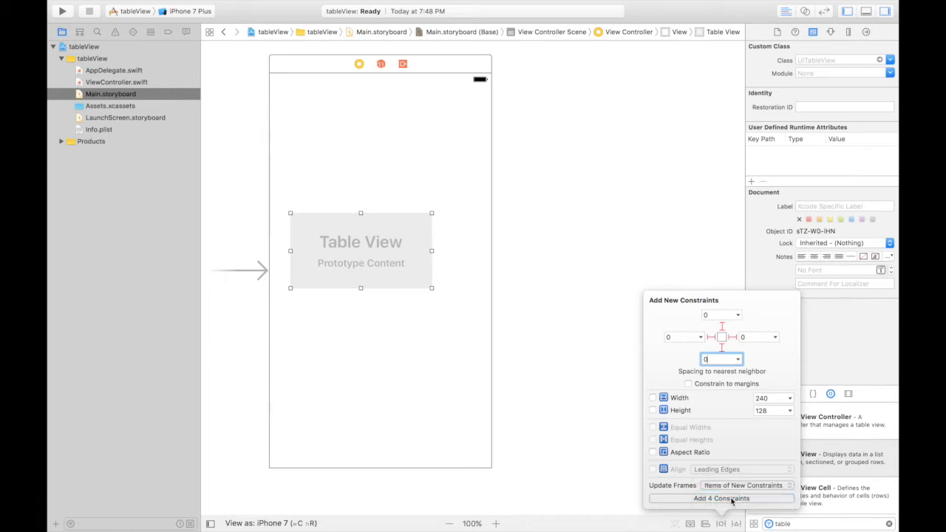
left_click(721, 498)
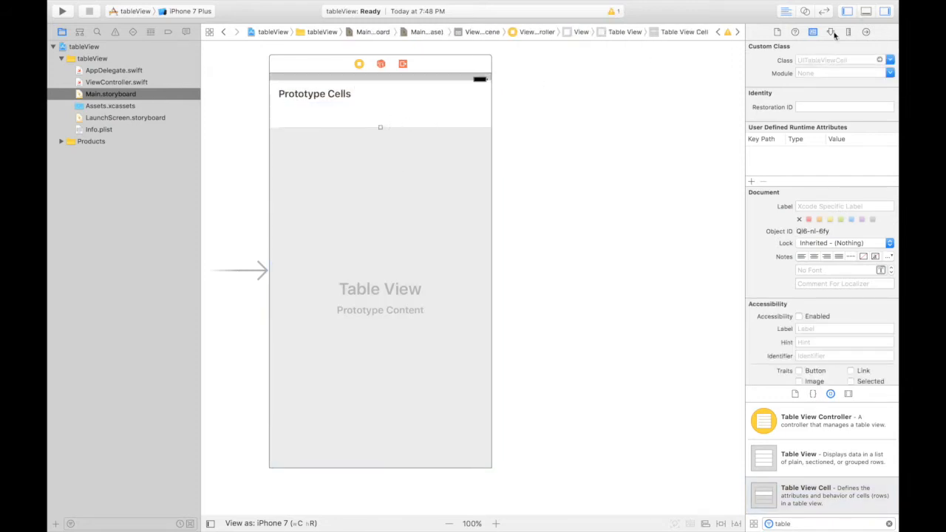
- Set the prototype cell's custom row height to 100 and its content view background to yellow
left_click(849, 32)
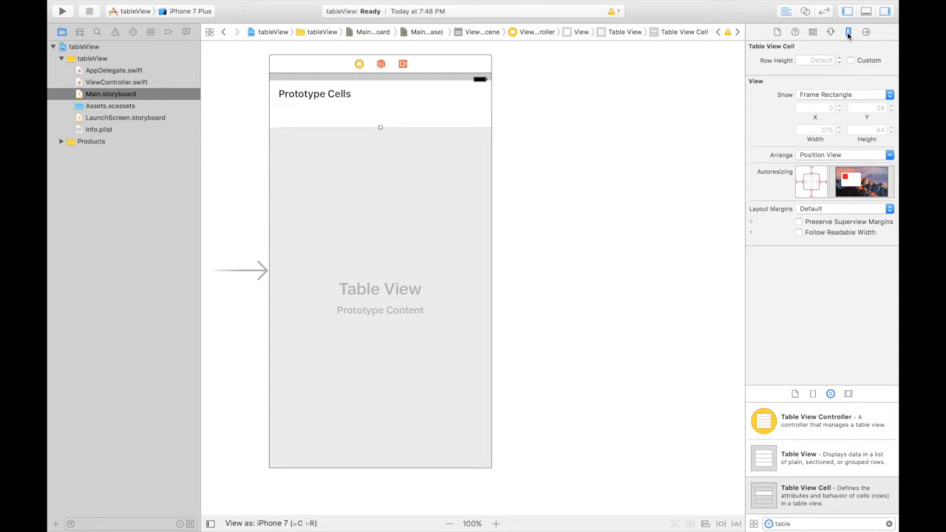
left_click(816, 59)
type("100")
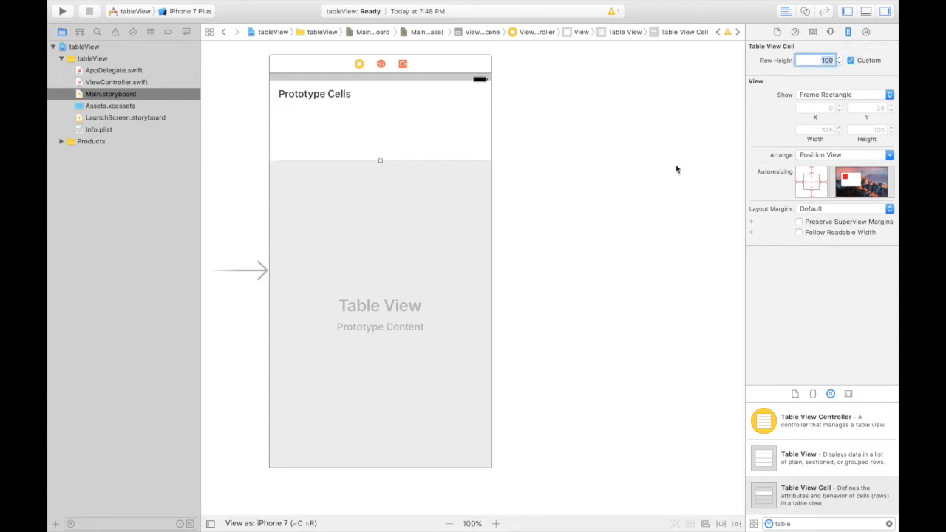
left_click(380, 133)
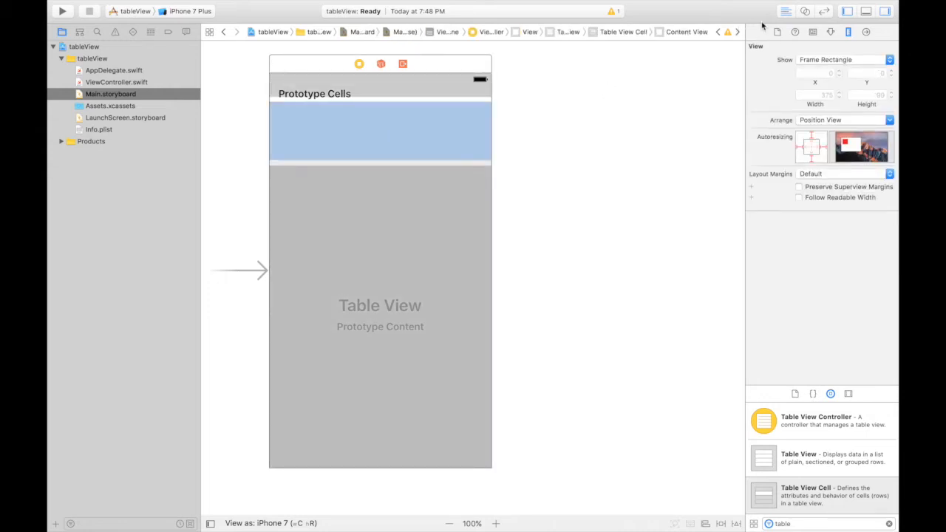
left_click(839, 140)
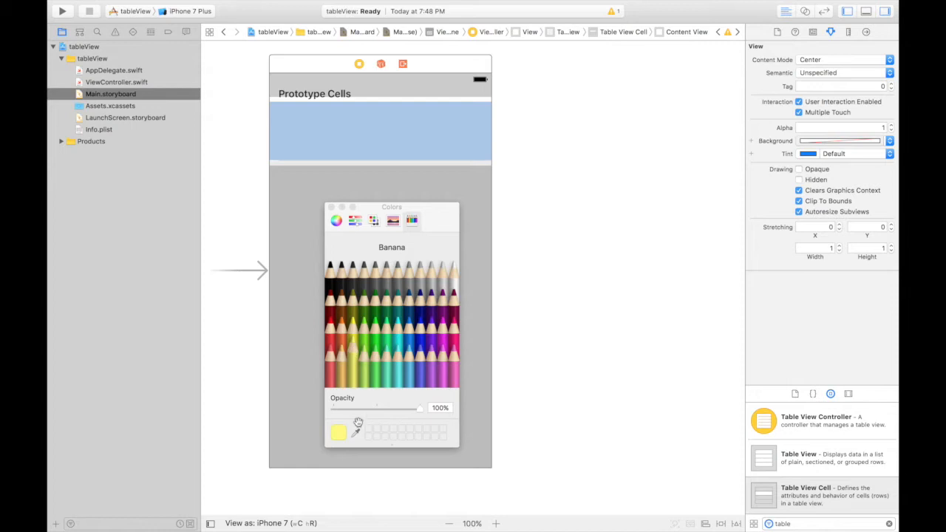
left_click(371, 355)
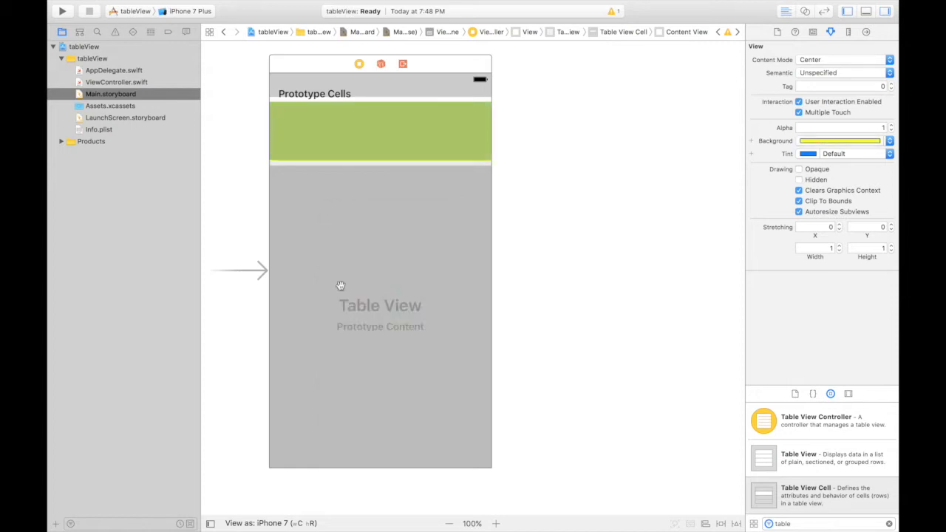
left_click(380, 133)
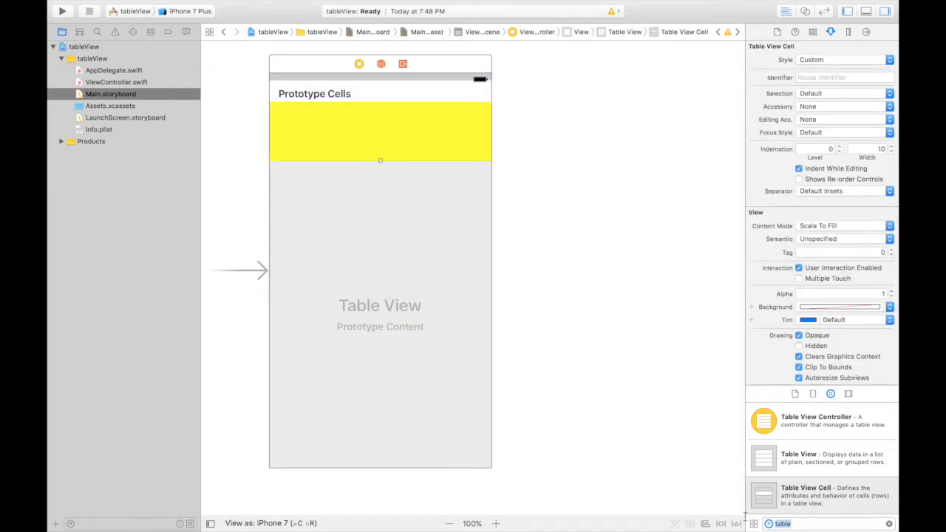
- Add a label to the cell, centred horizontally with fixed width and height, font 21, centre-aligned
type("labe")
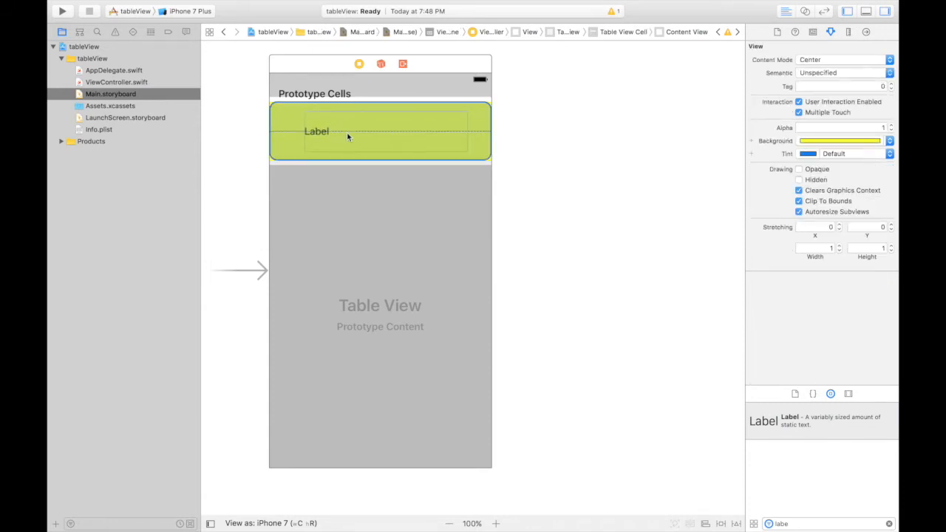
left_click(317, 131)
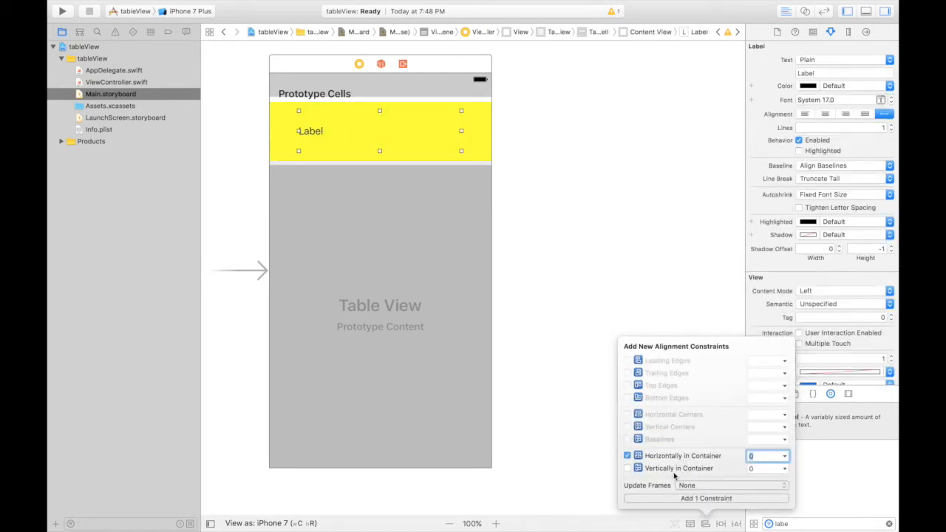
left_click(706, 498)
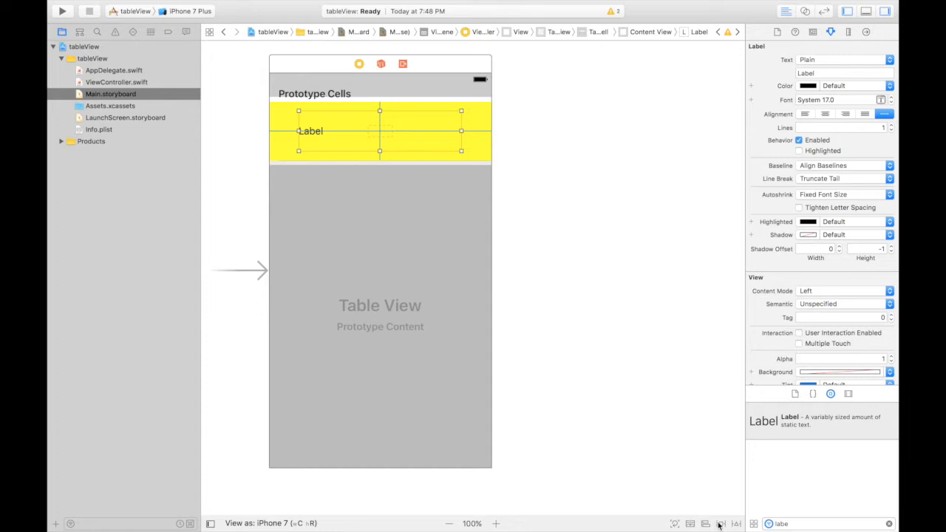
left_click(721, 523)
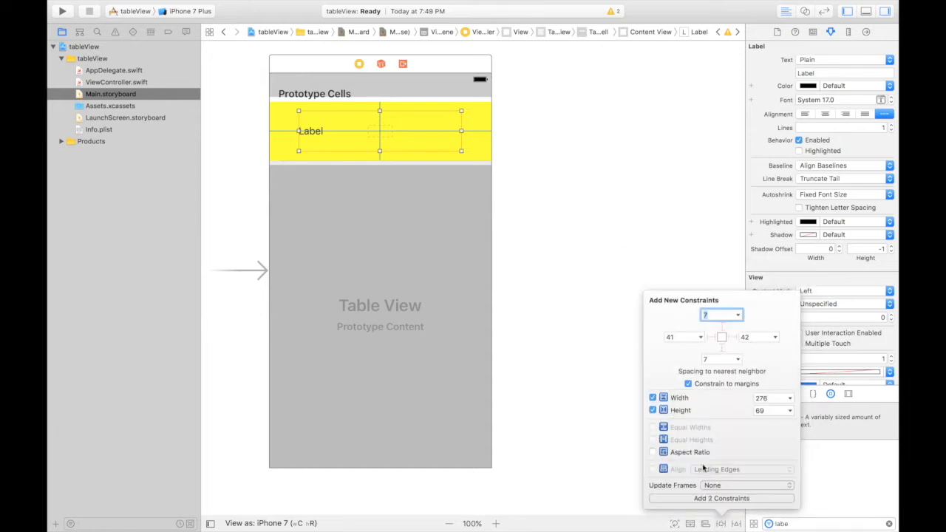
left_click(721, 498)
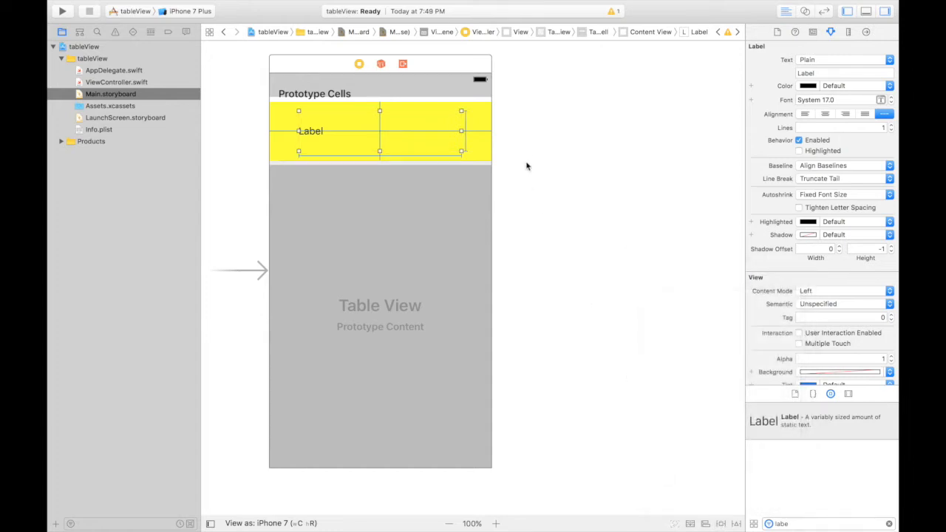
left_click(825, 114)
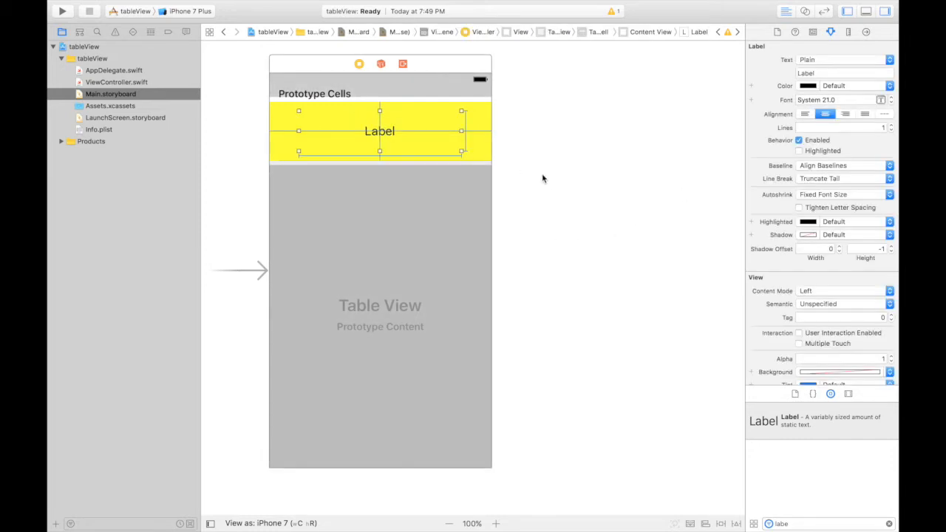
mouse_move(553, 193)
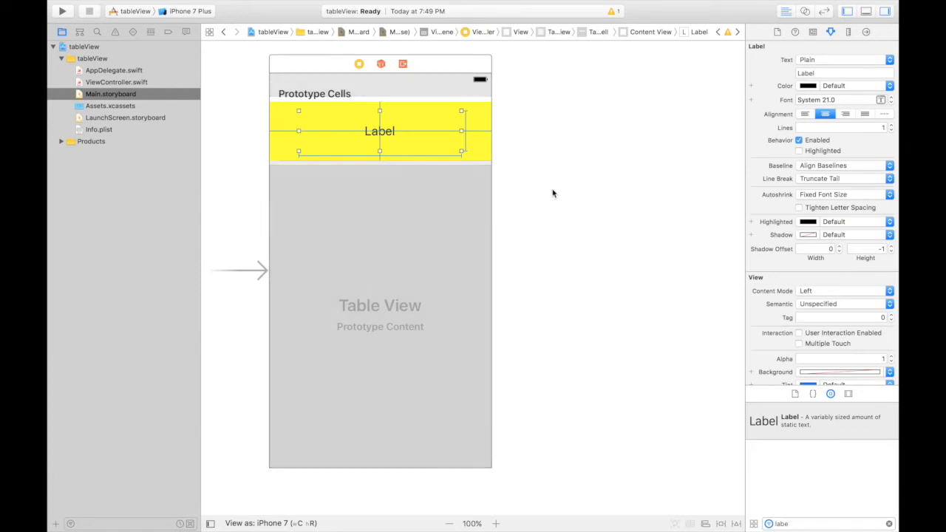
- Add a Cocoa Touch class file CustomCell subclassing UITableViewCell to the tableView group
right_click(83, 58)
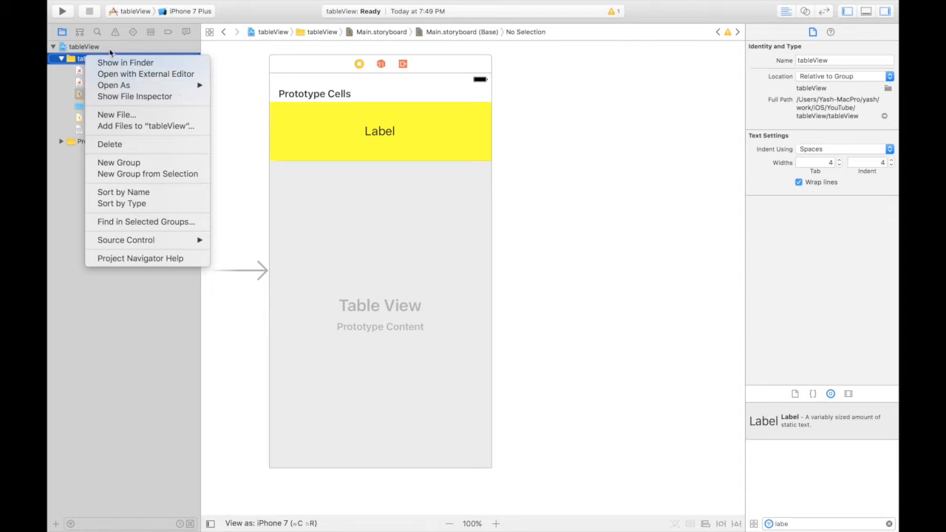
mouse_move(136, 174)
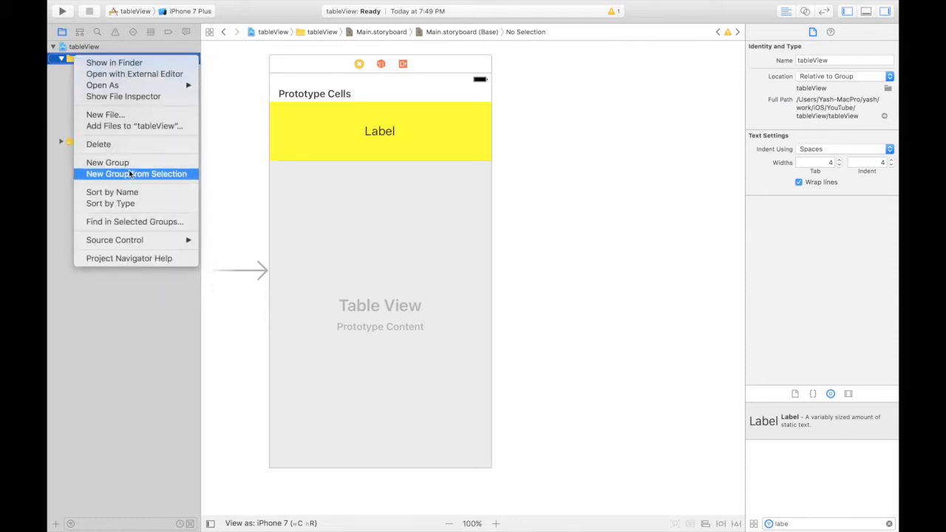
left_click(105, 114)
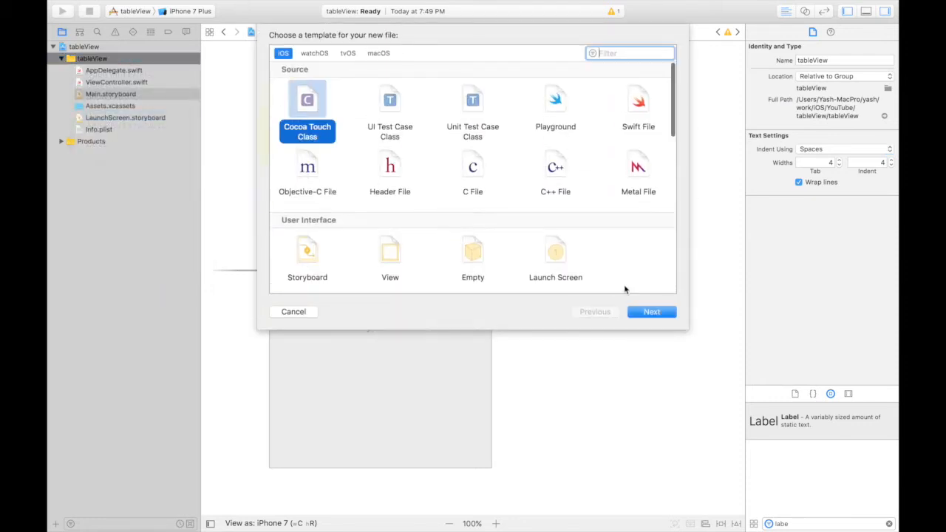
left_click(652, 311)
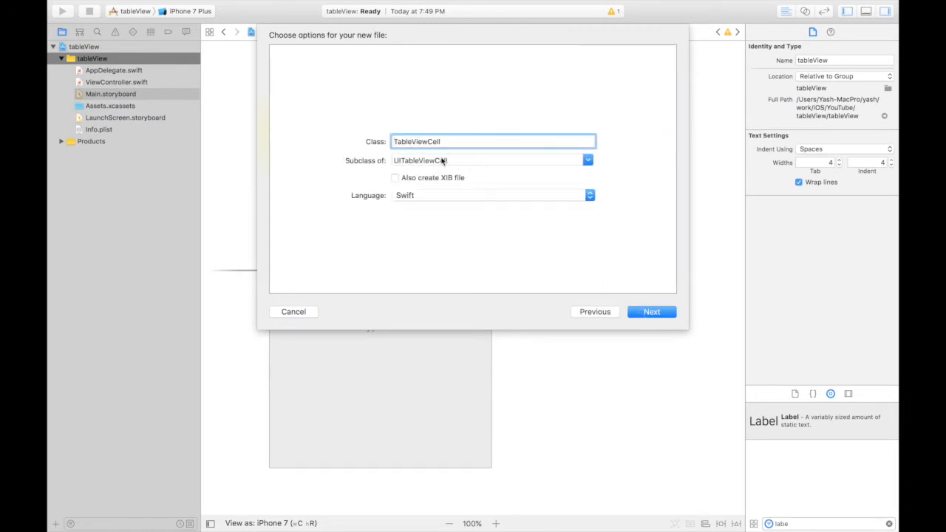
type("CustomCell")
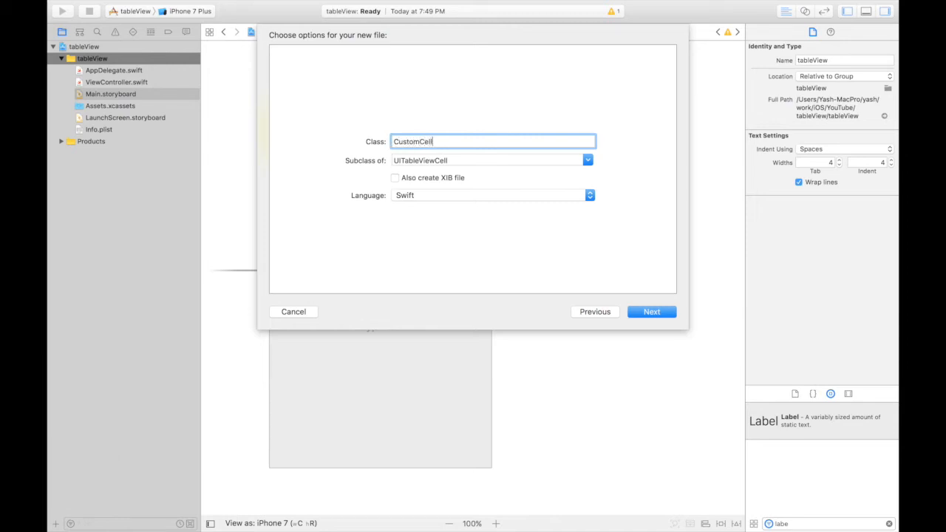
left_click(652, 312)
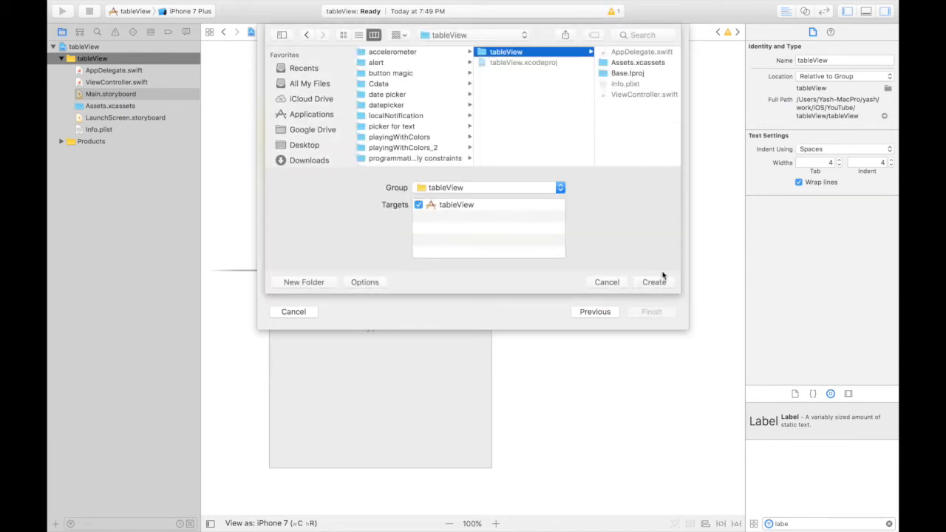
left_click(653, 281)
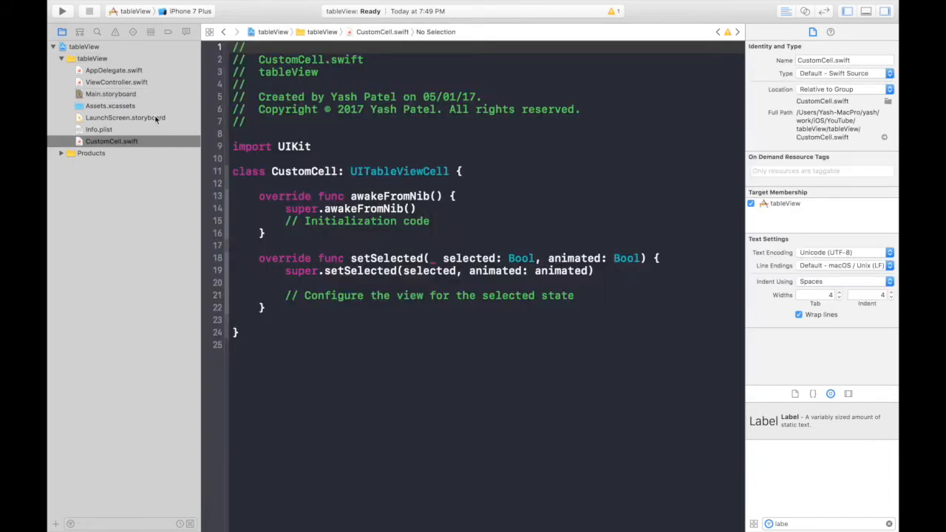
- Set the storyboard prototype cell's Class to CustomCell in the Identity inspector
left_click(111, 94)
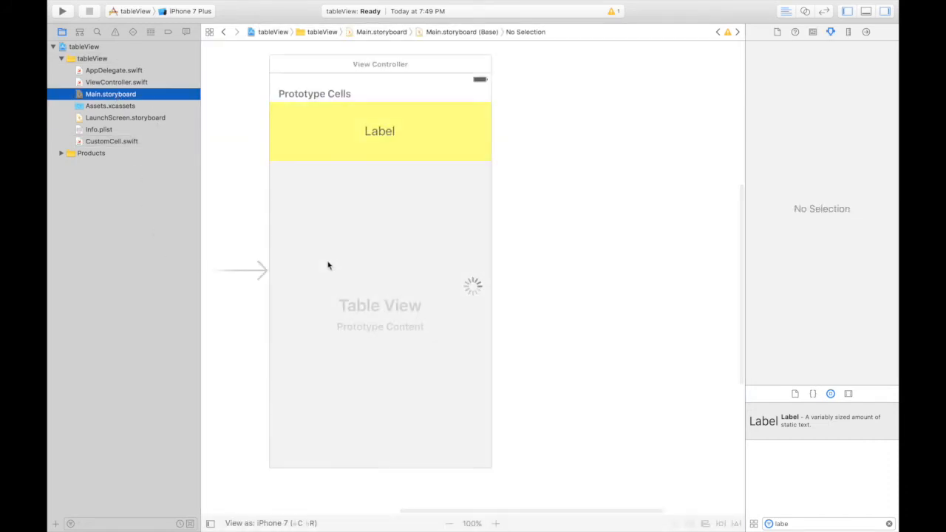
left_click(379, 131)
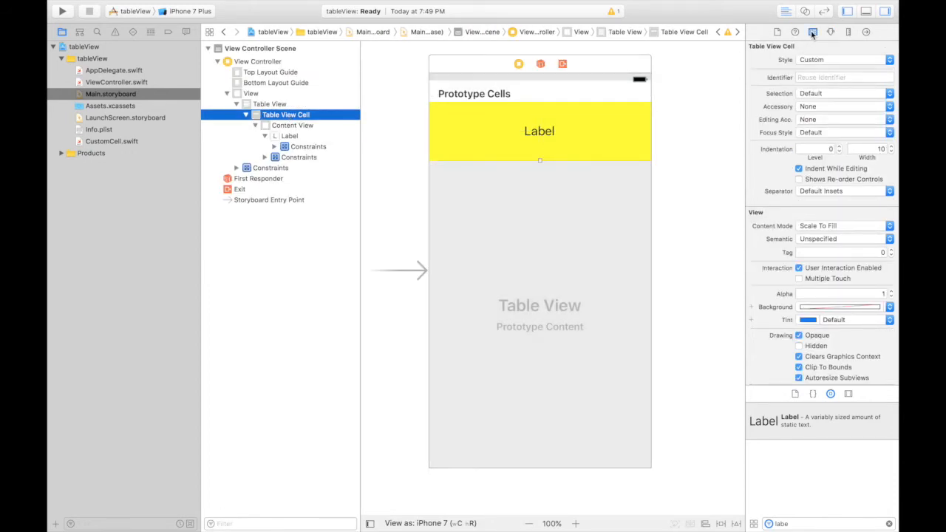
left_click(812, 32)
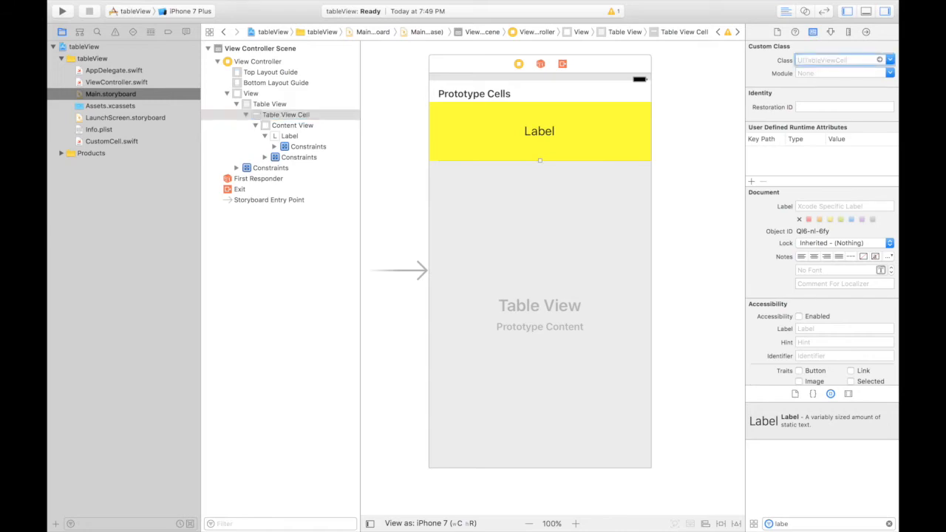
type("CustomCell")
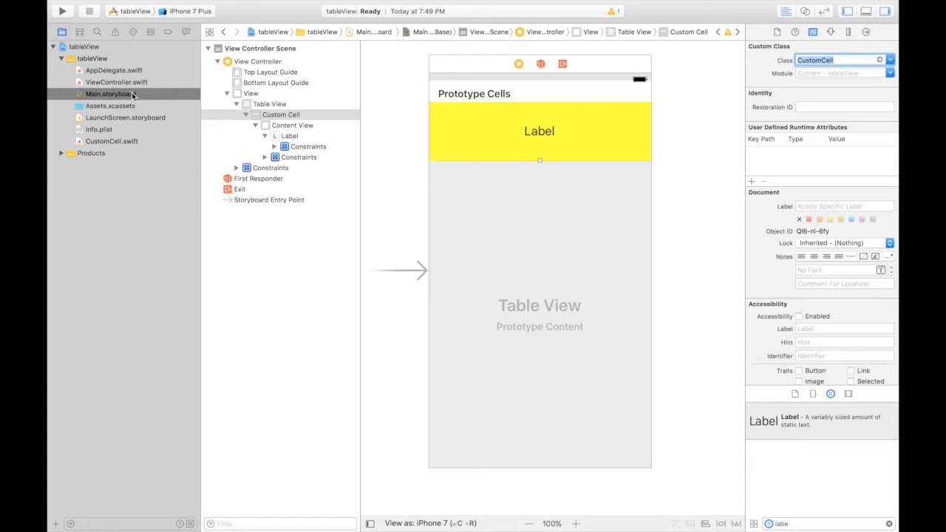
double_click(111, 94)
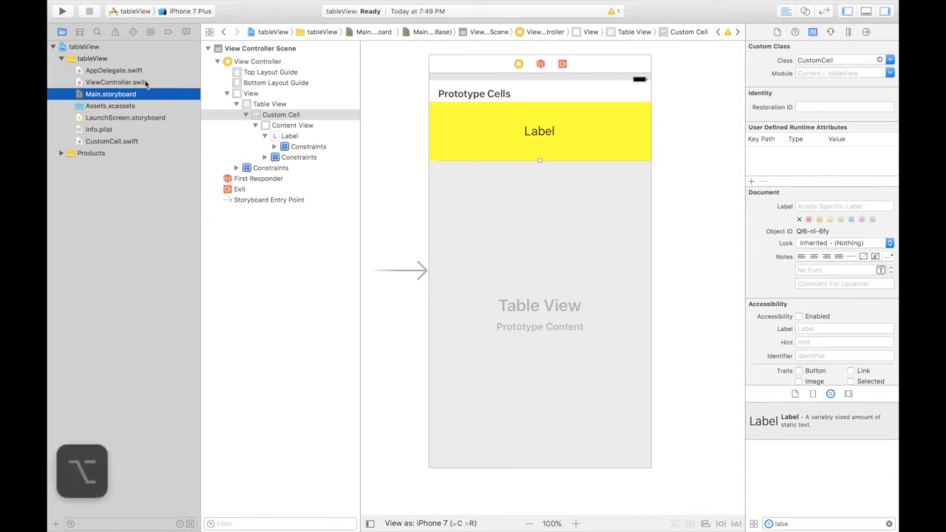
mouse_move(125, 145)
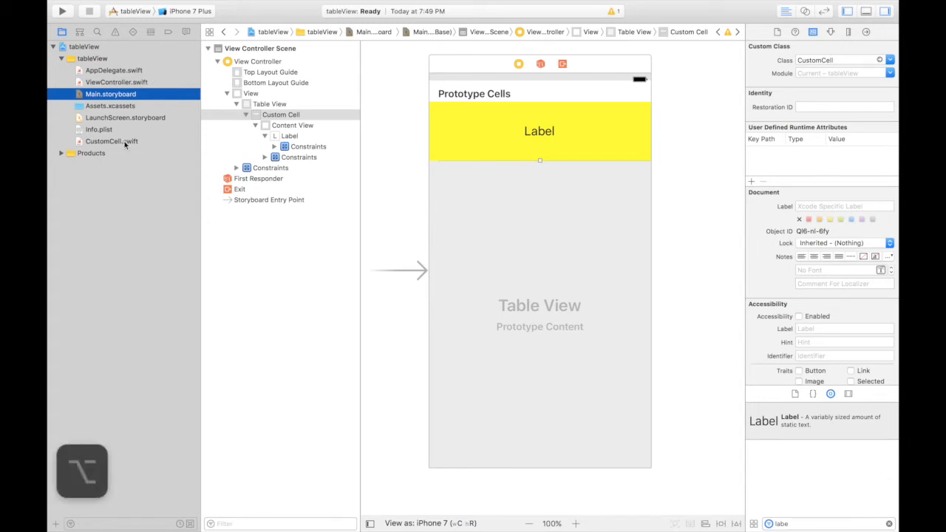
- Link the cell label to a nameTitle outlet in CustomCell.swift, then return to the storyboard
left_click(112, 142)
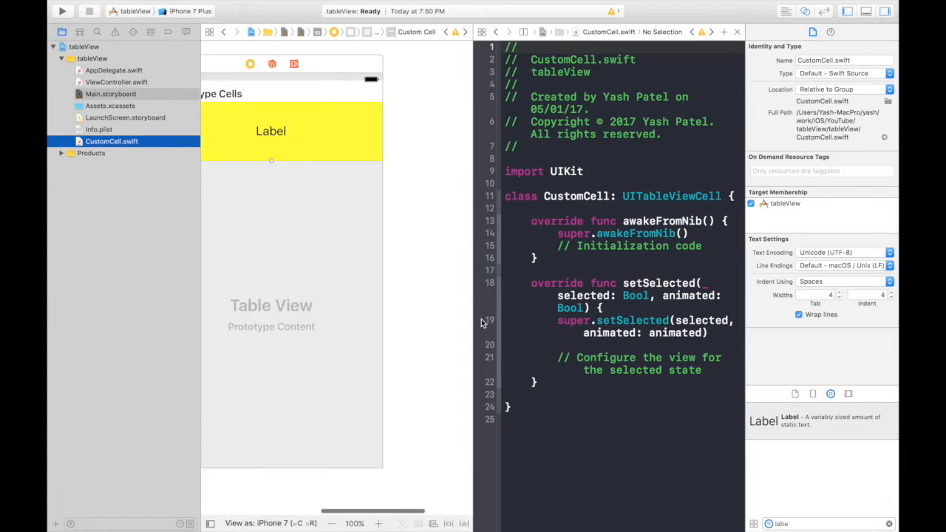
mouse_move(539, 43)
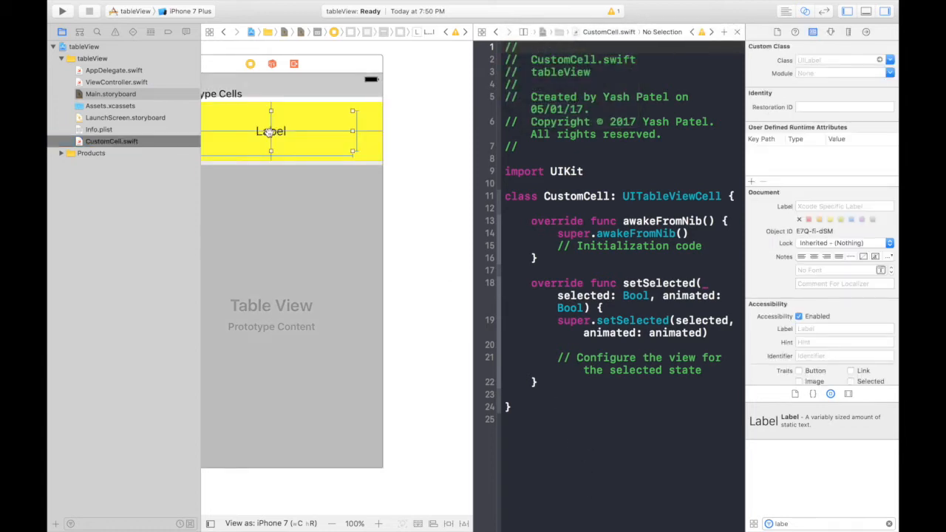
left_click_drag(270, 131, 580, 207)
type("name")
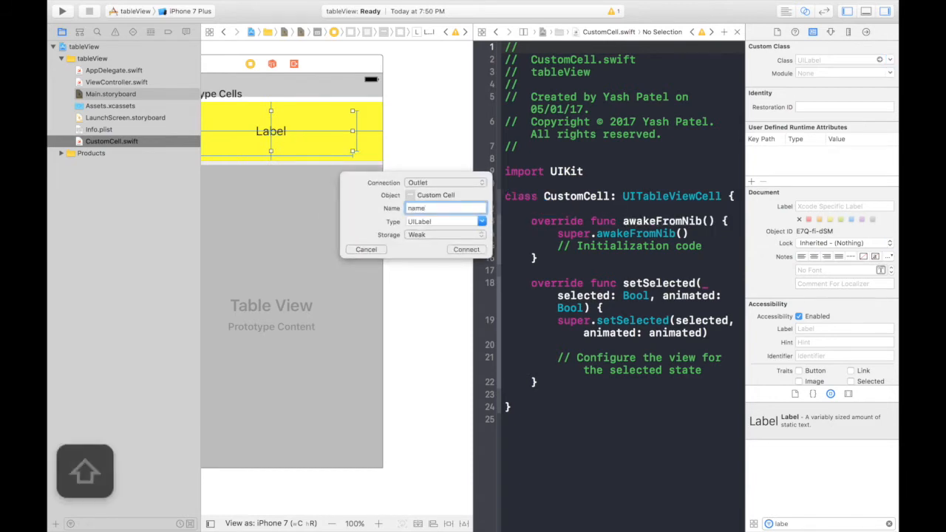
type("Title")
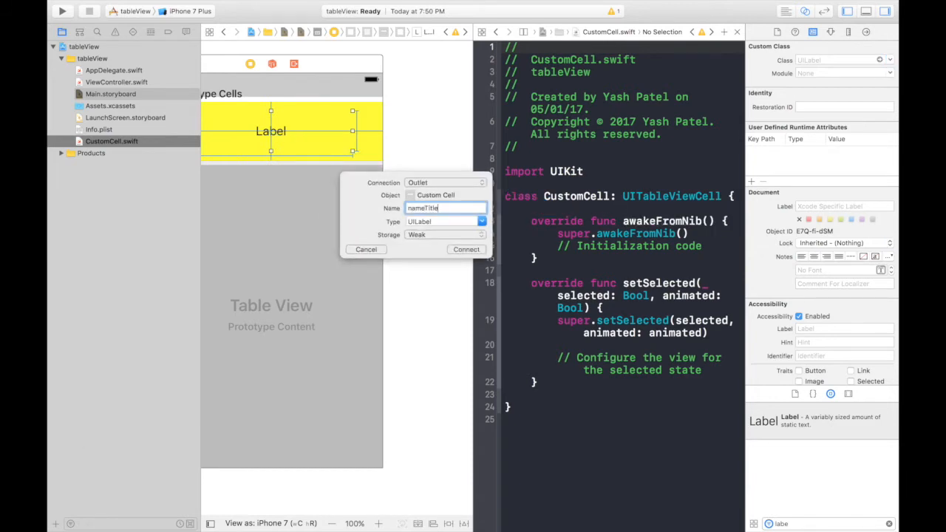
left_click(466, 249)
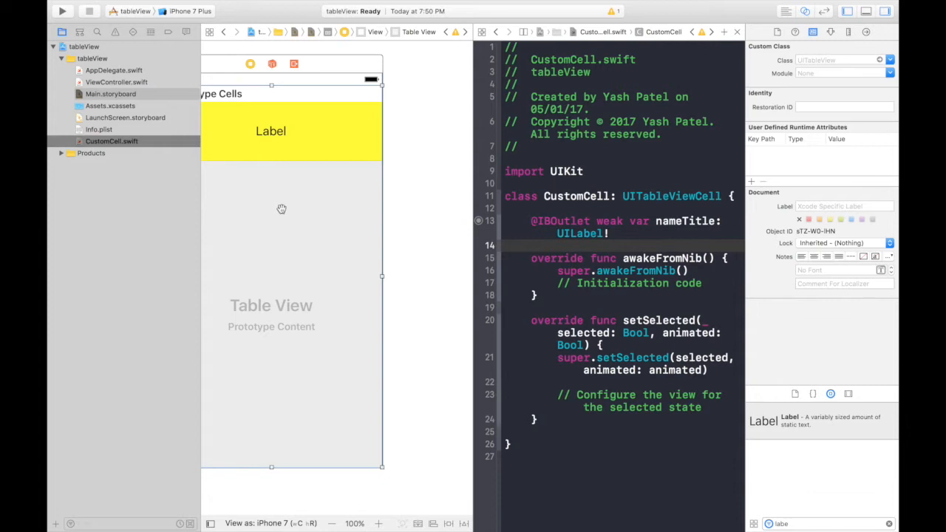
left_click(111, 94)
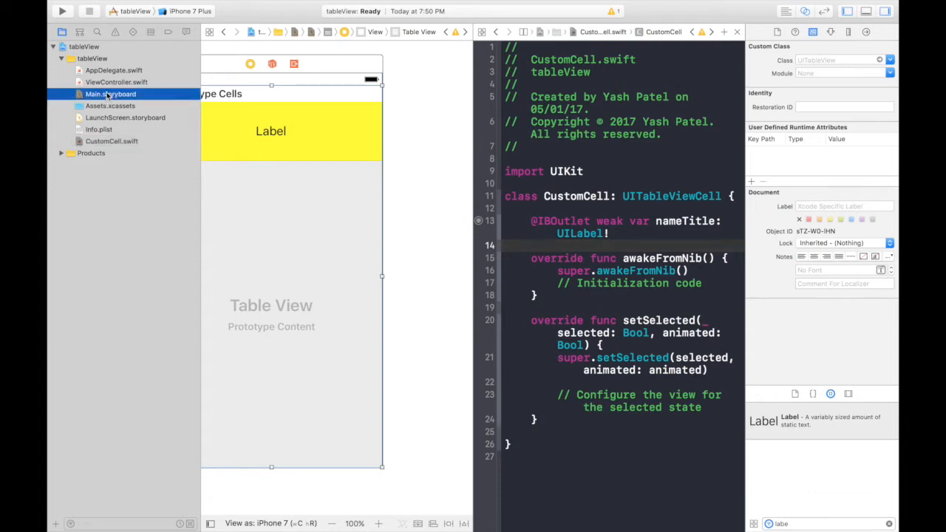
left_click(110, 94)
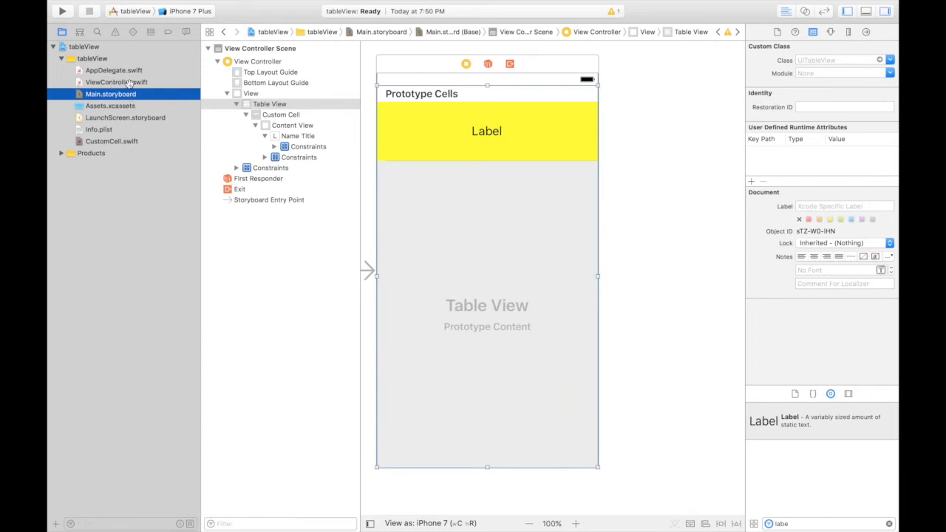
- Link the storyboard table view to a tableView outlet in ViewController.swift
left_click(116, 83)
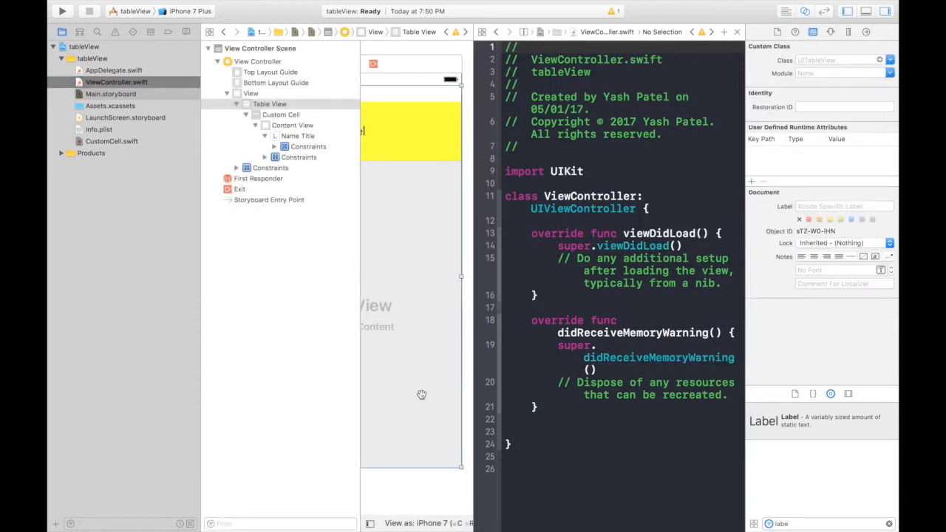
left_click(270, 103)
type("table")
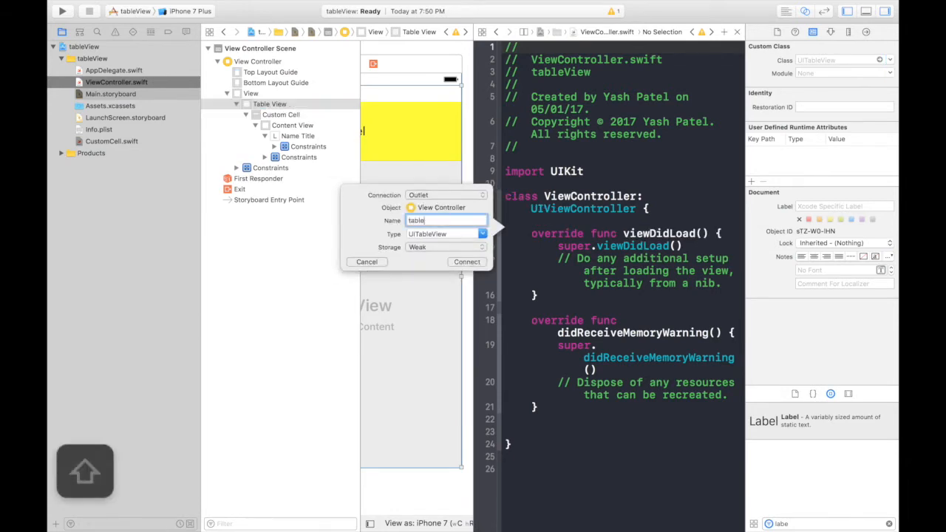
left_click(466, 261)
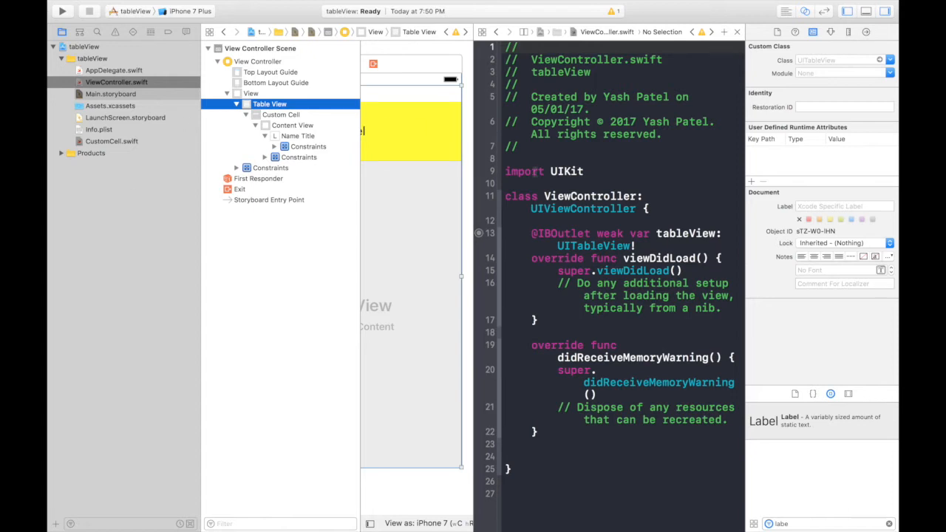
mouse_move(756, 5)
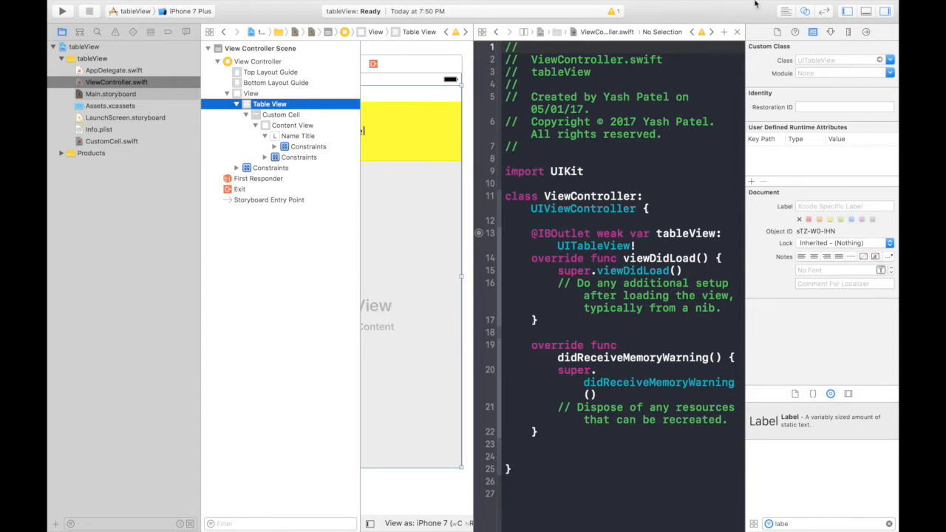
left_click(111, 93)
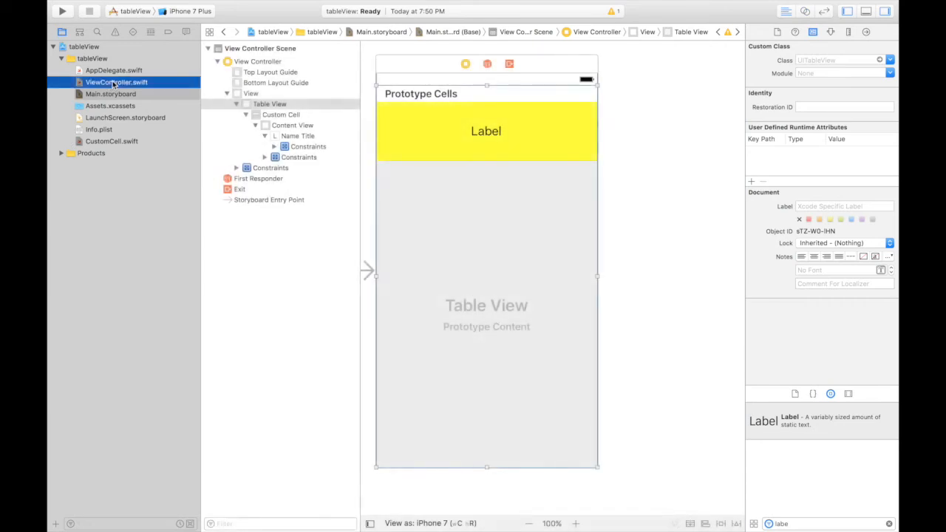
- Append UITableViewDelegate and UITableViewDataSource to ViewController's class declaration
left_click(116, 82)
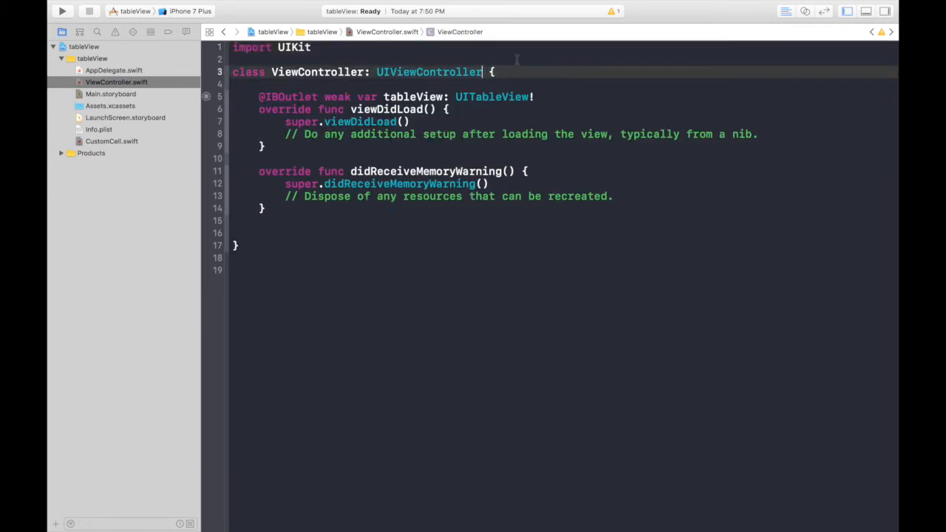
mouse_move(501, 84)
type(",  ")
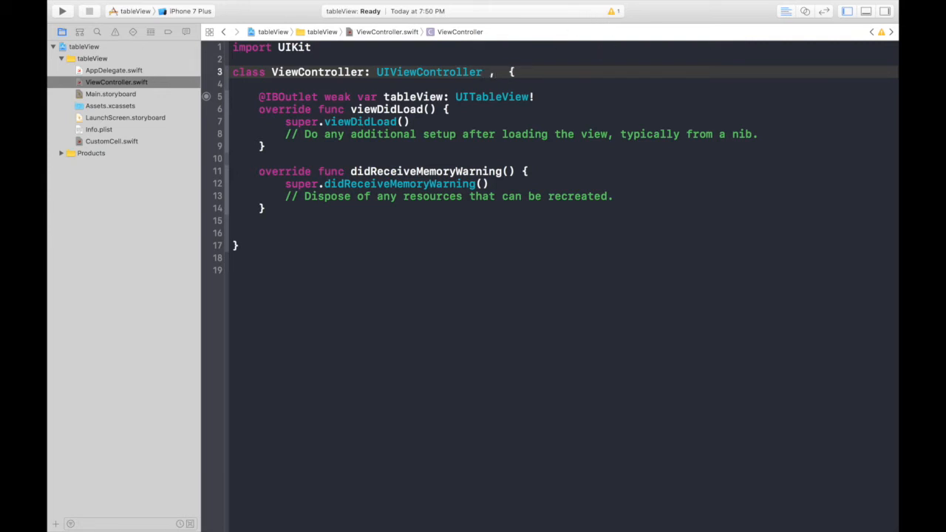
type("table")
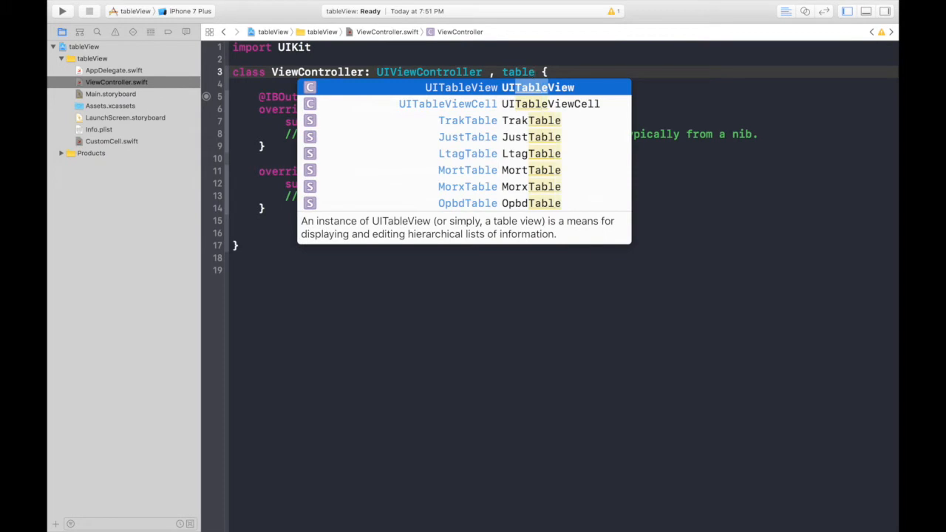
type("UITable")
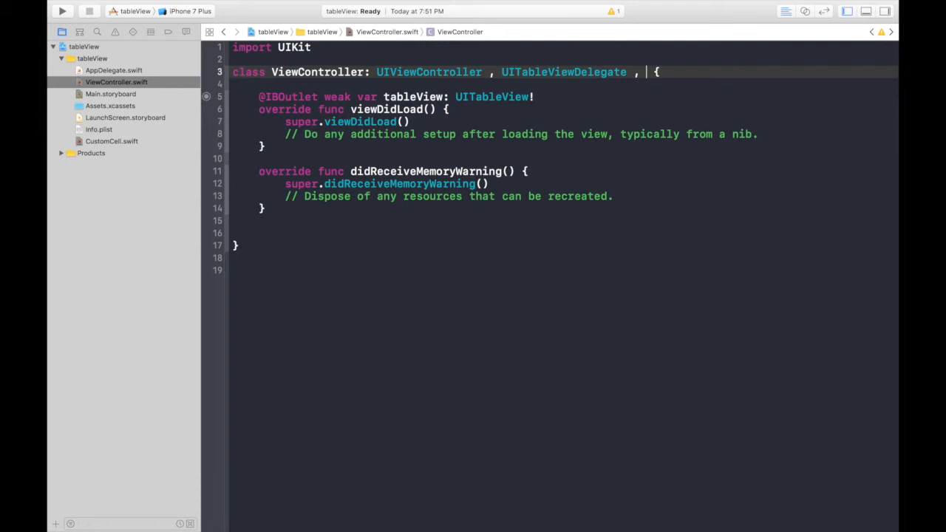
type("table")
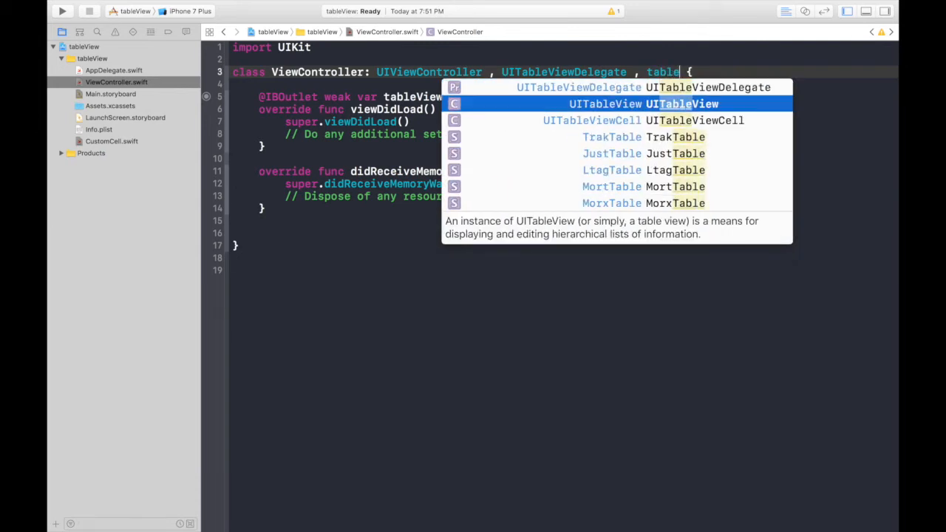
type("UITable")
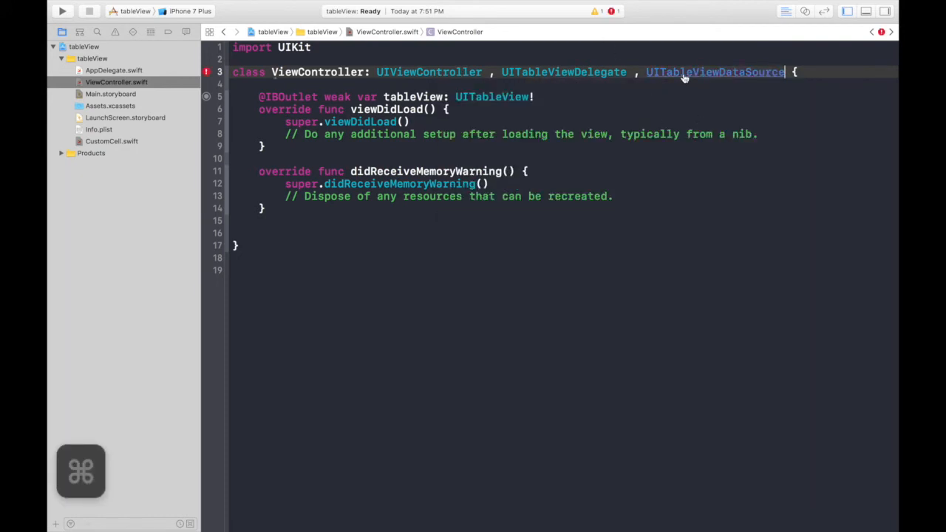
- Jump to UITableViewDataSource's definition and select the numberOfRowsInSection declaration for copying
left_click(715, 72)
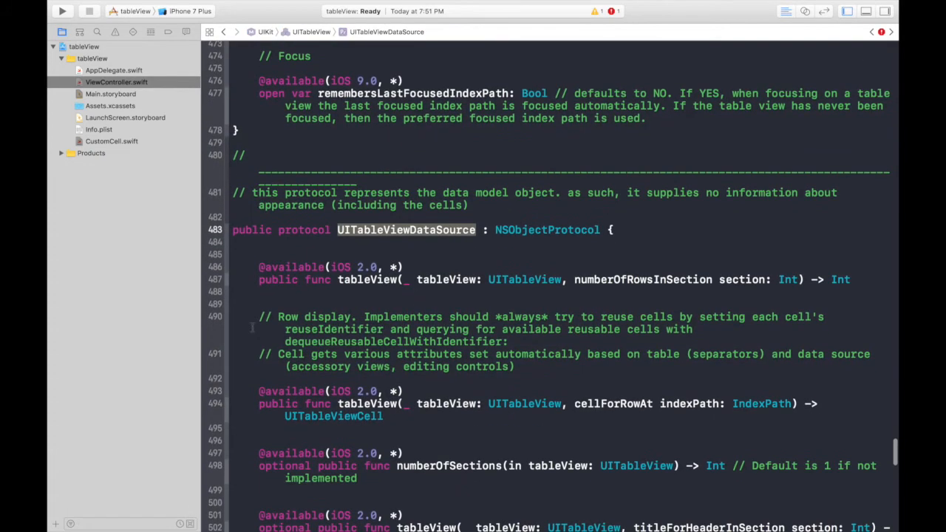
mouse_move(257, 465)
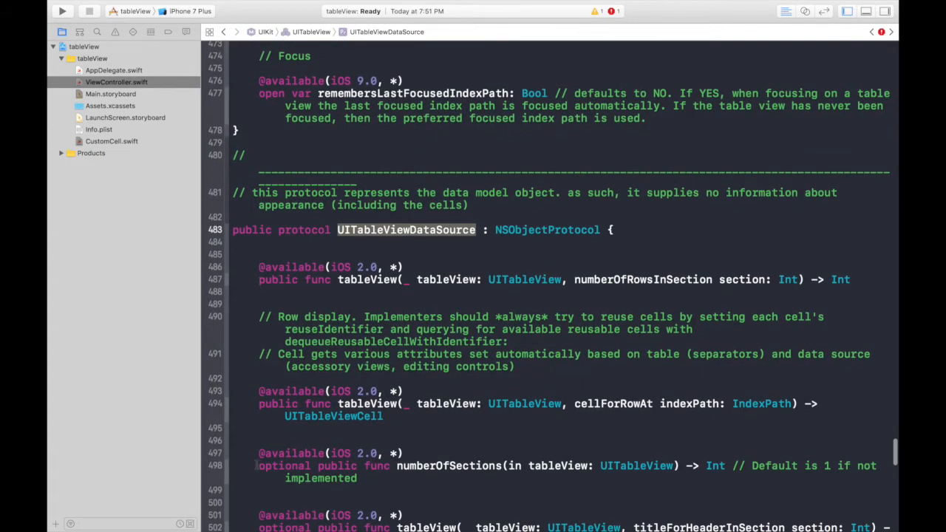
double_click(283, 466)
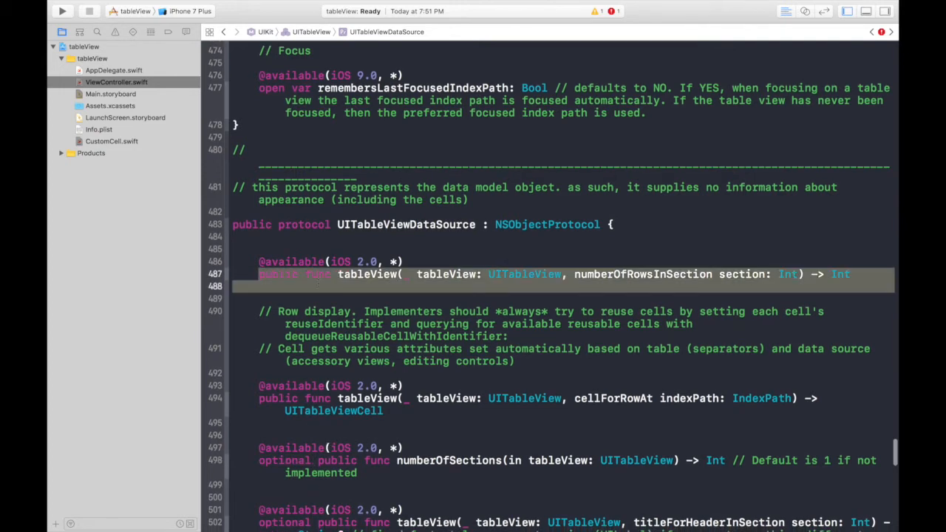
left_click_drag(259, 275, 385, 411)
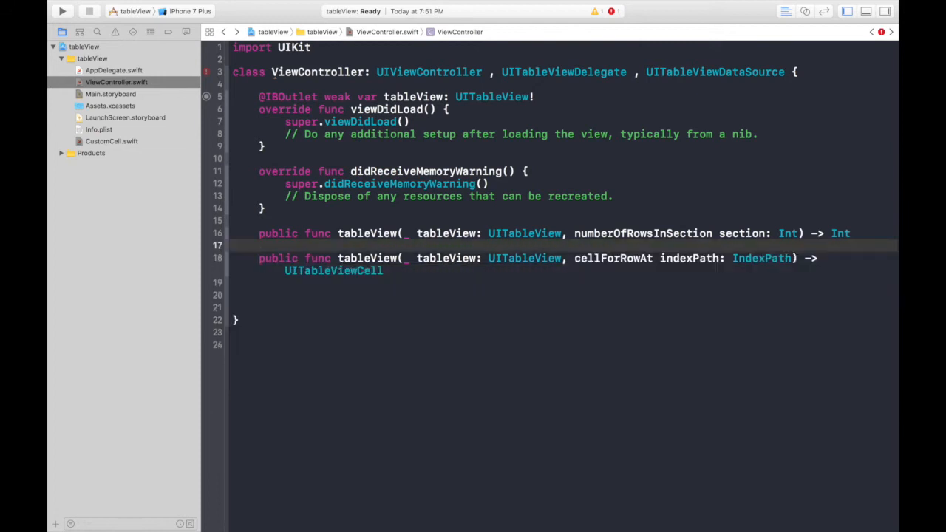
- Give the row-count function 'return 1' and the cell function 'return UITableViewCell()', then build
type("{")
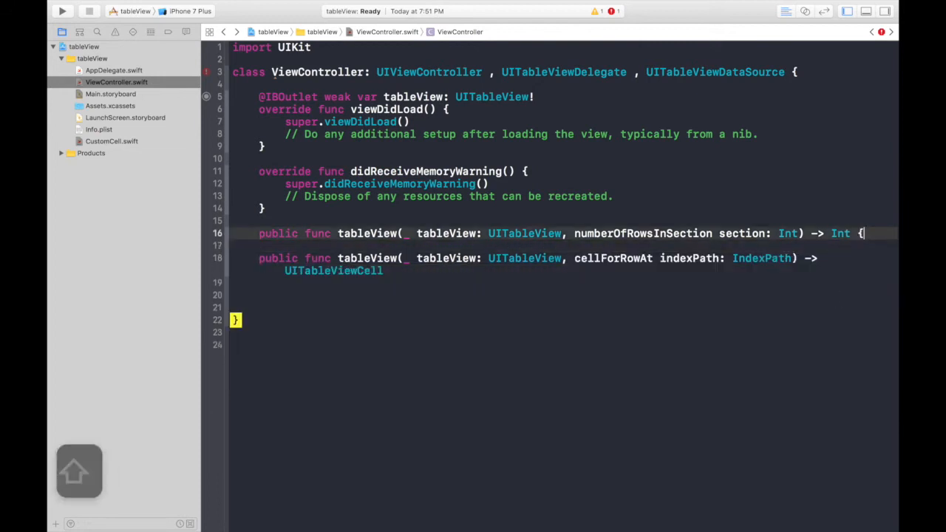
key("enter")
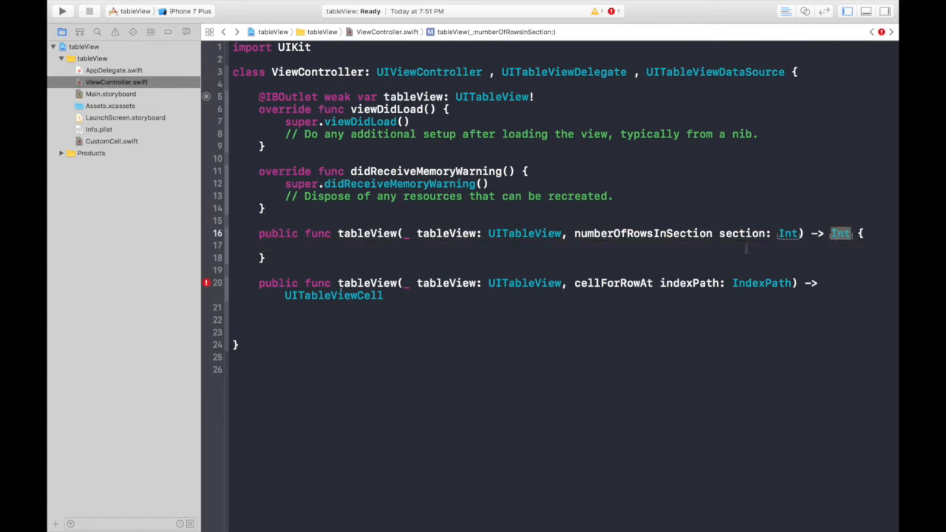
type("return")
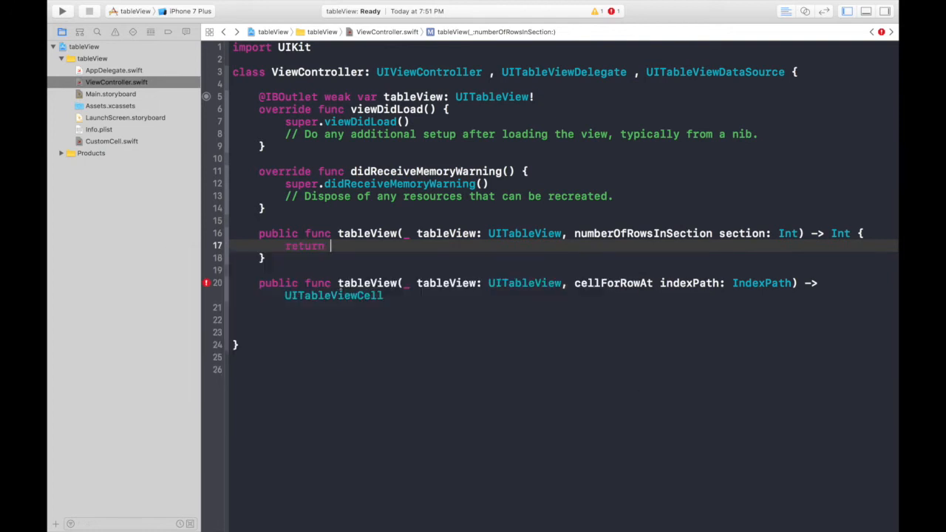
type("1")
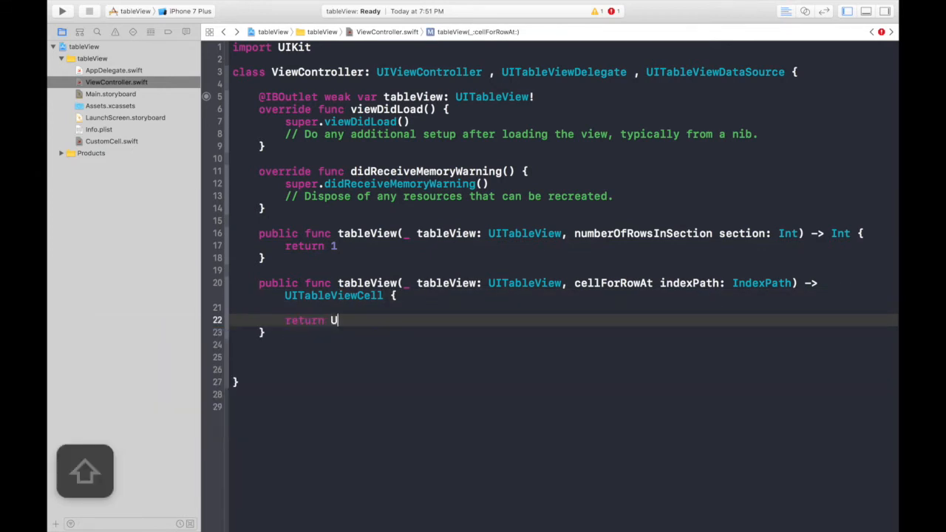
type("ITableViewCell(")
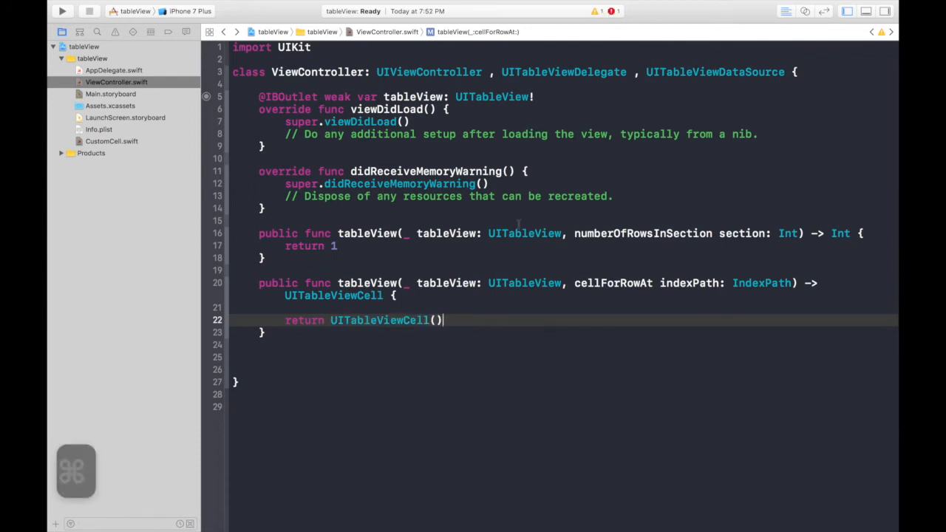
left_click(63, 12)
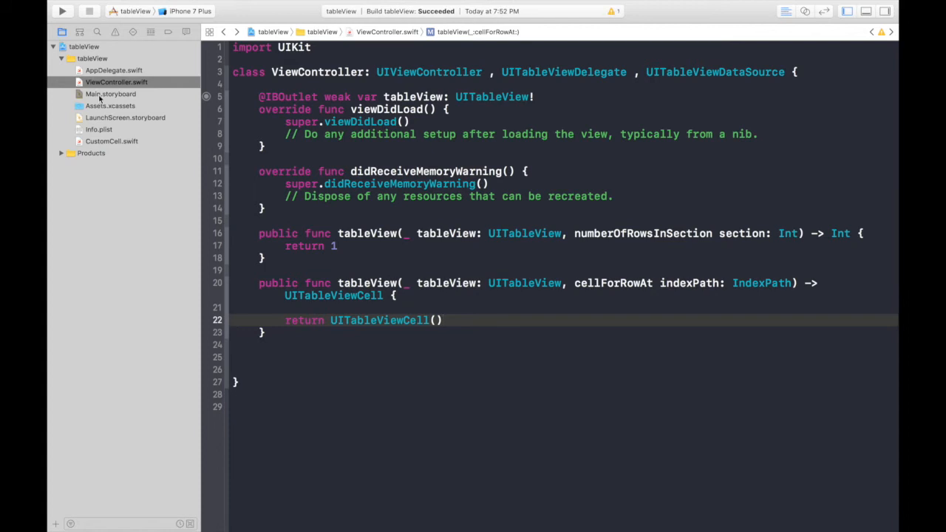
- Set the storyboard prototype cell's identifier to CustomCell and return to ViewController.swift
left_click(111, 93)
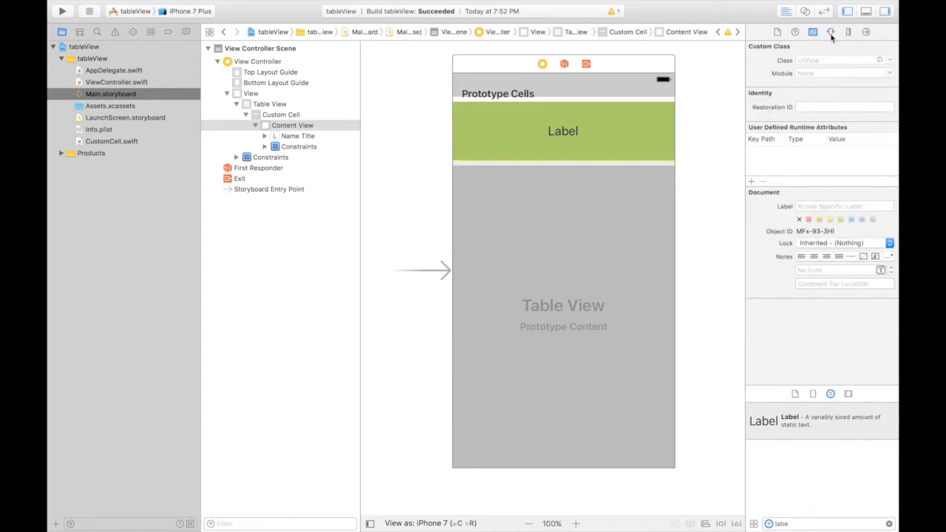
left_click(849, 32)
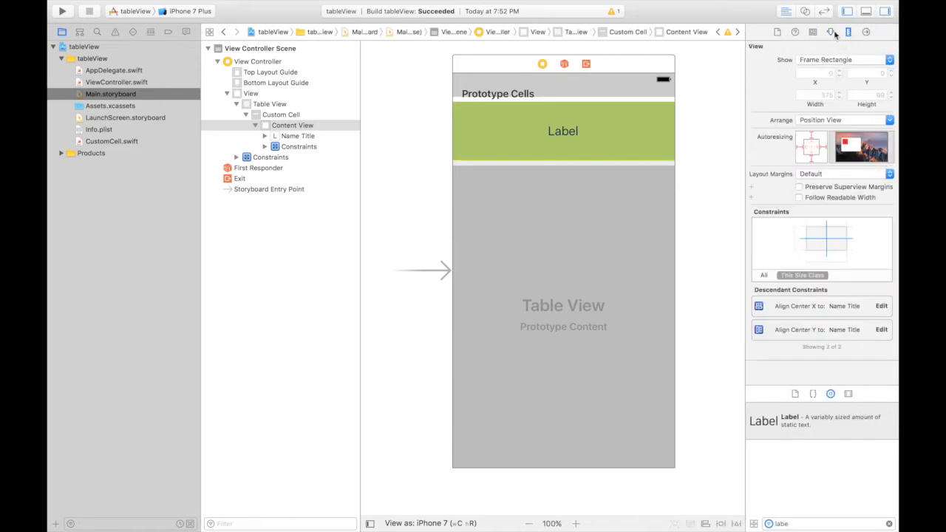
left_click(281, 114)
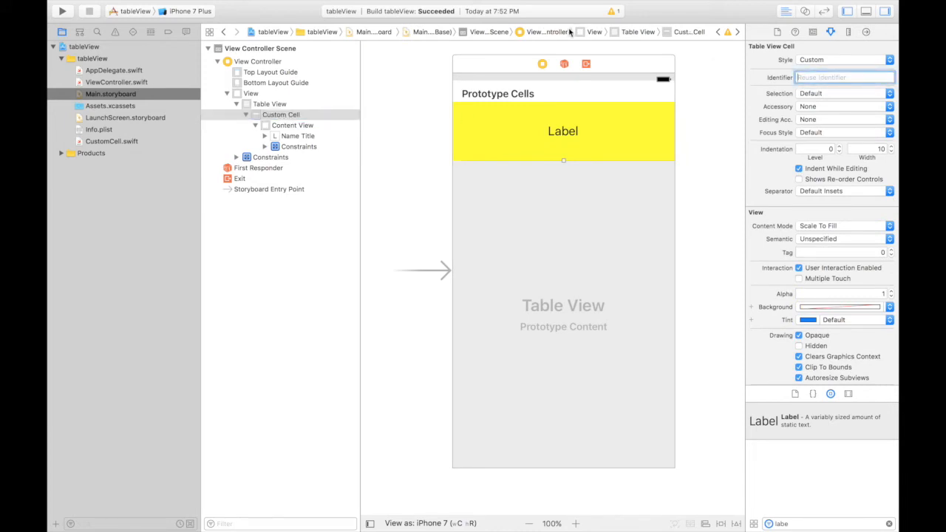
type("Cuas")
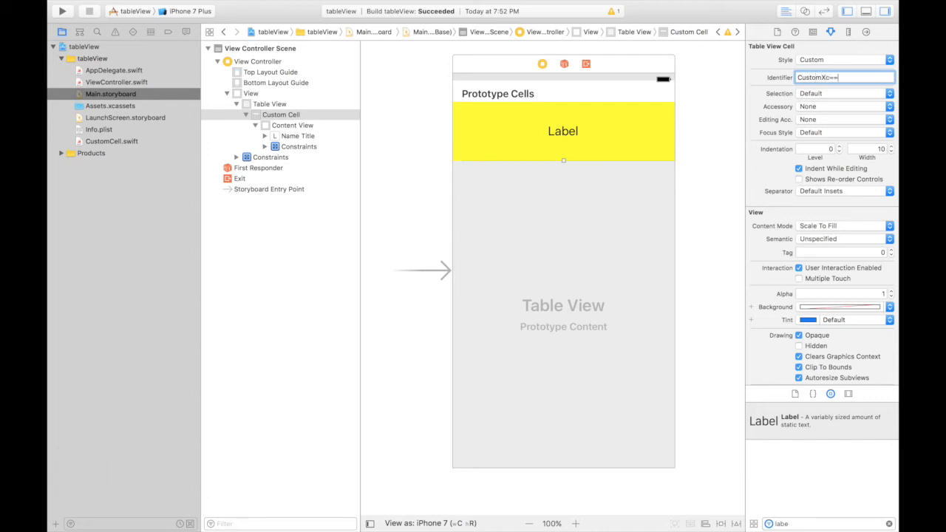
type("CustomCell")
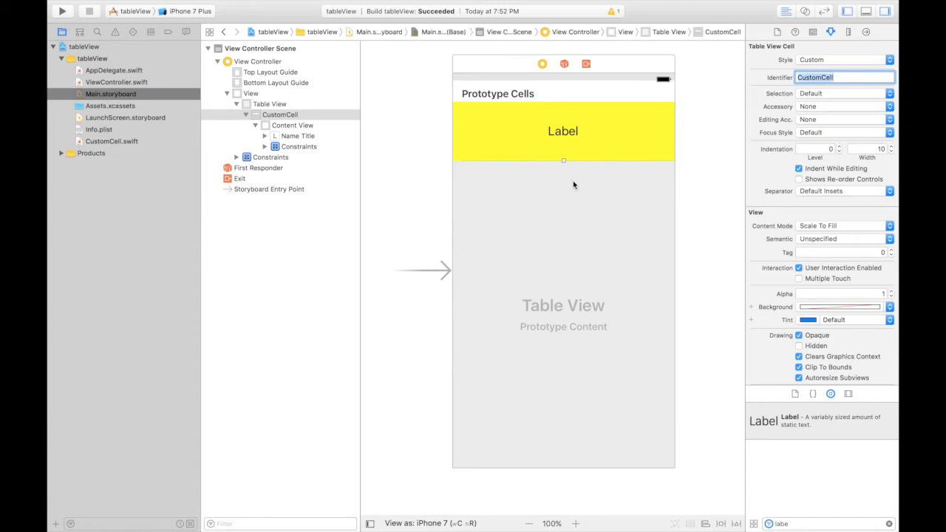
left_click(116, 82)
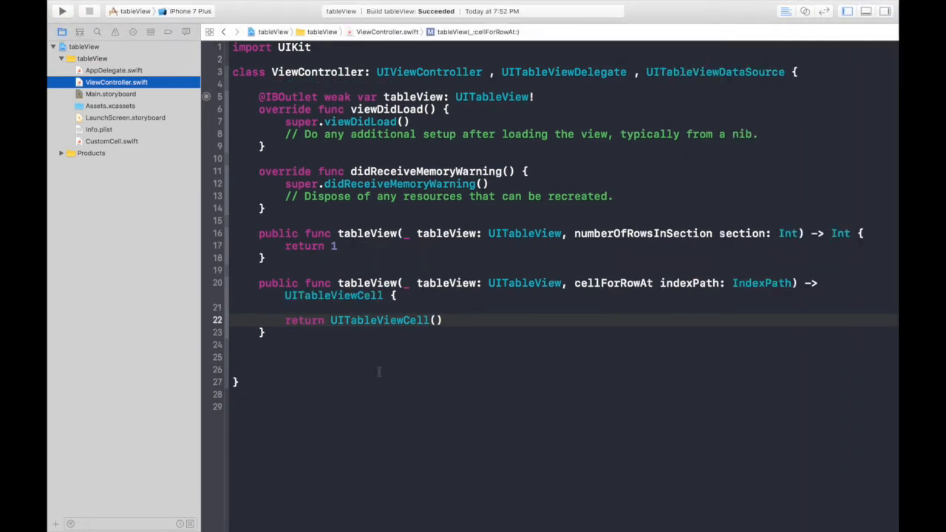
mouse_move(307, 205)
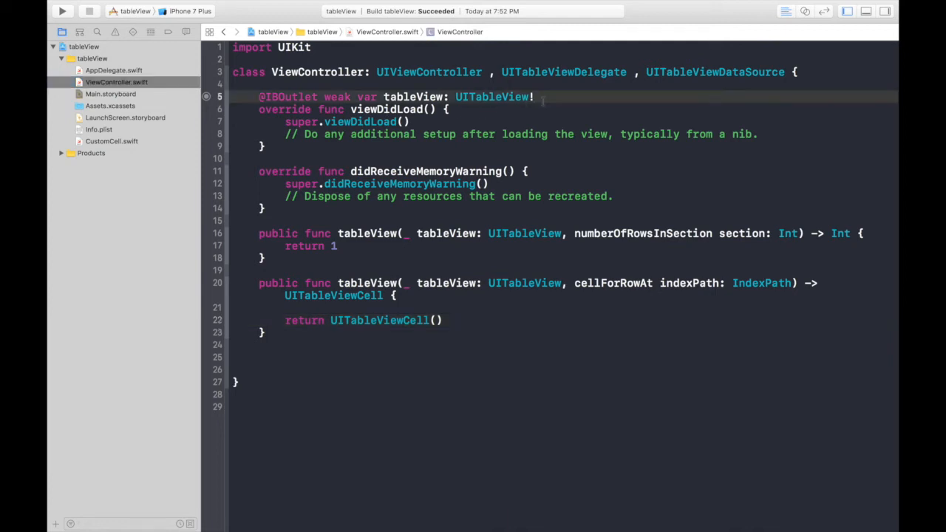
- Add a names array of Amit, Aaakash, James, Janet and return names.count as the row count
type("var names = [\"Amit\" ,")
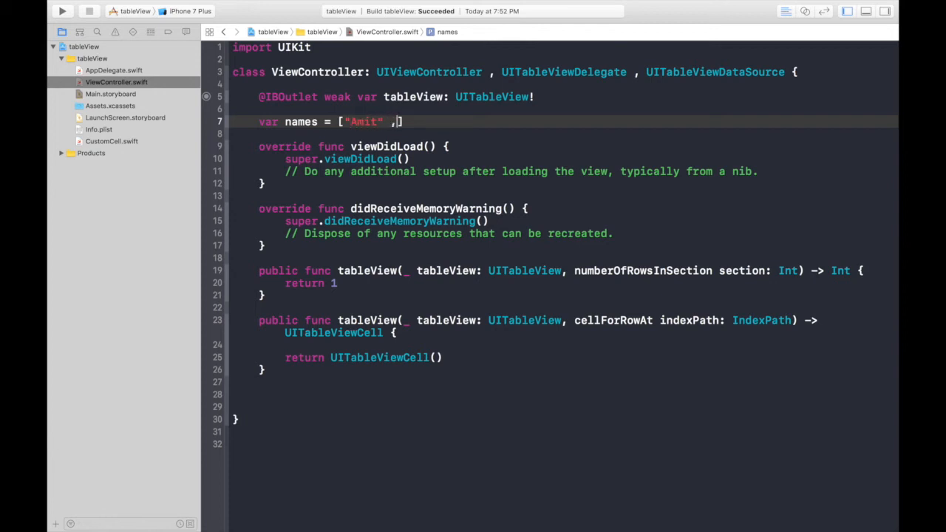
type("\"Aaakash")
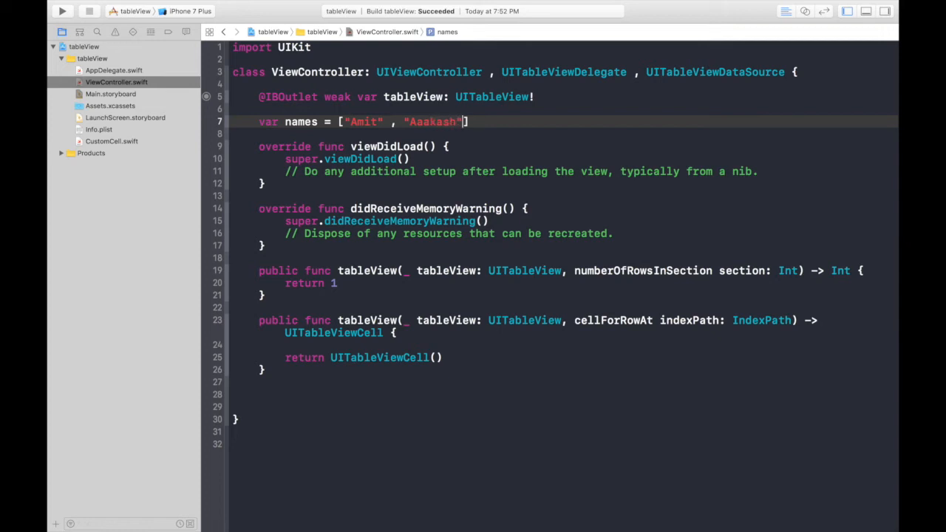
type(", \"\"")
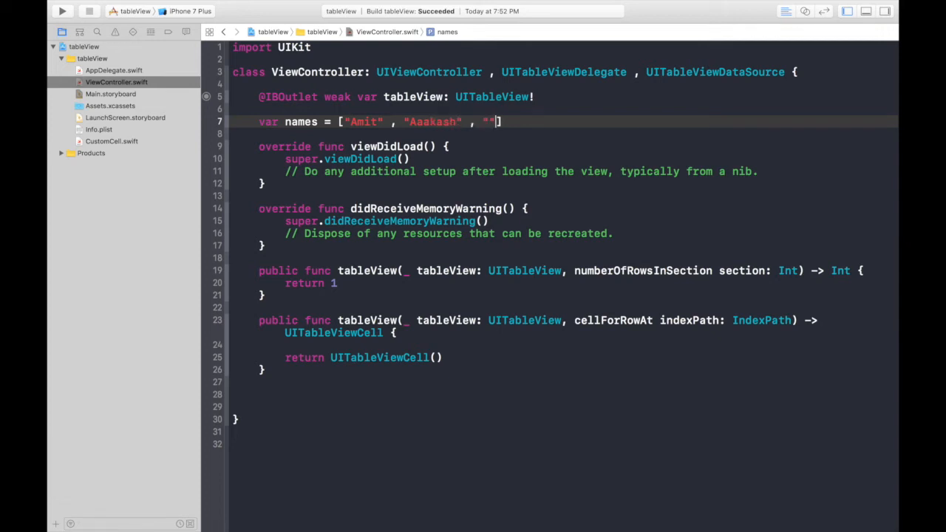
type("James")
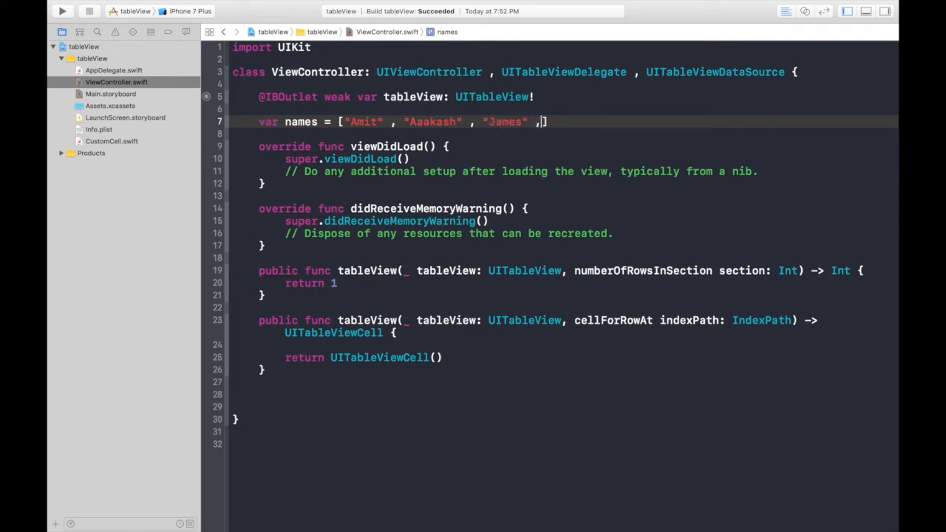
type("\"Janetw\"")
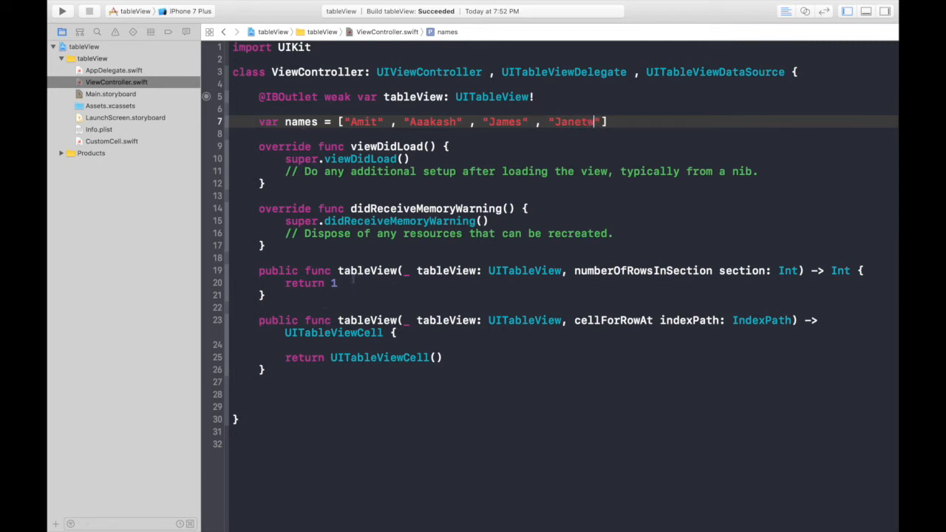
key("Backspace")
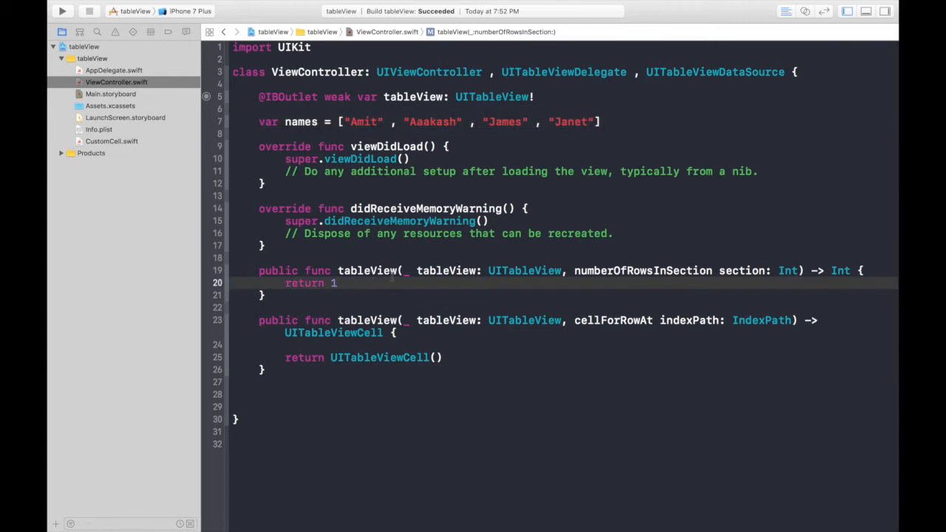
type("names")
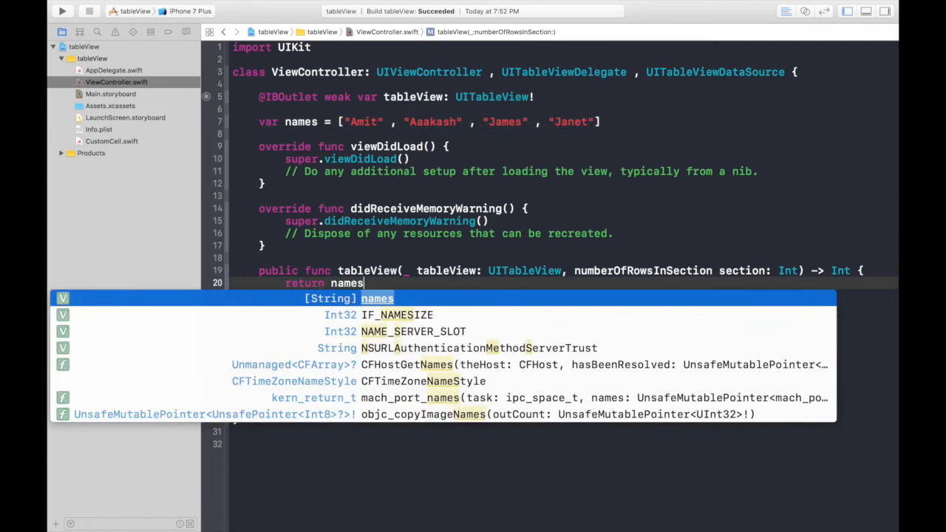
type(".count")
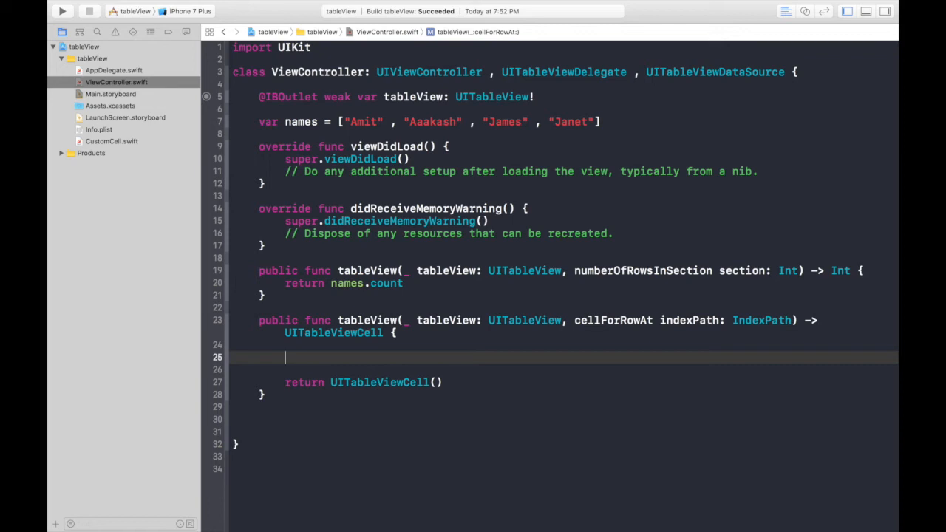
- Set the table view's delegate and dataSource to self in viewDidLoad
type("let cell")
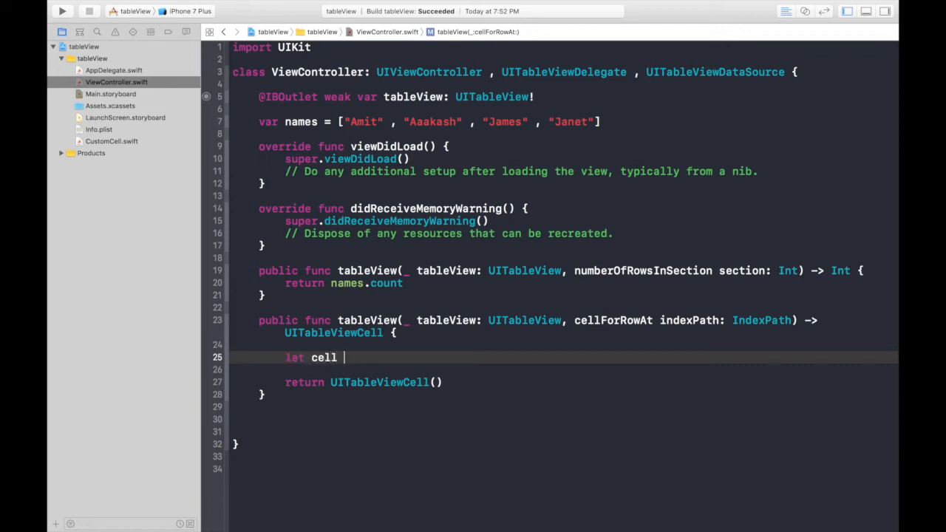
type("=")
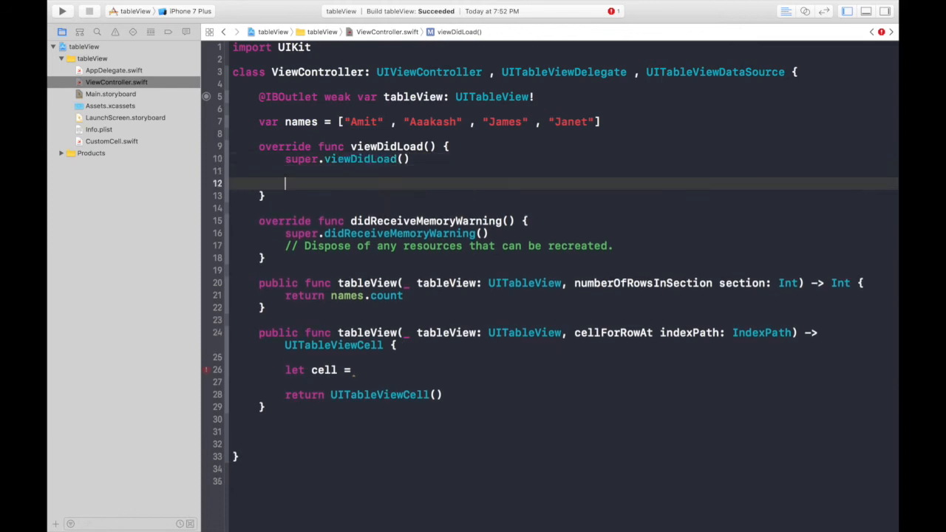
type("tableView.de")
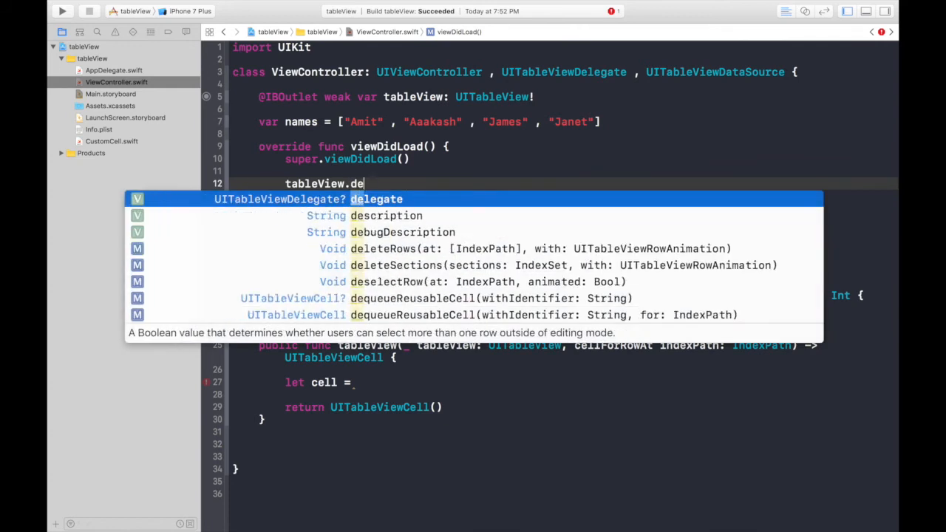
type("legate = self")
type("tableView.dataSource = self")
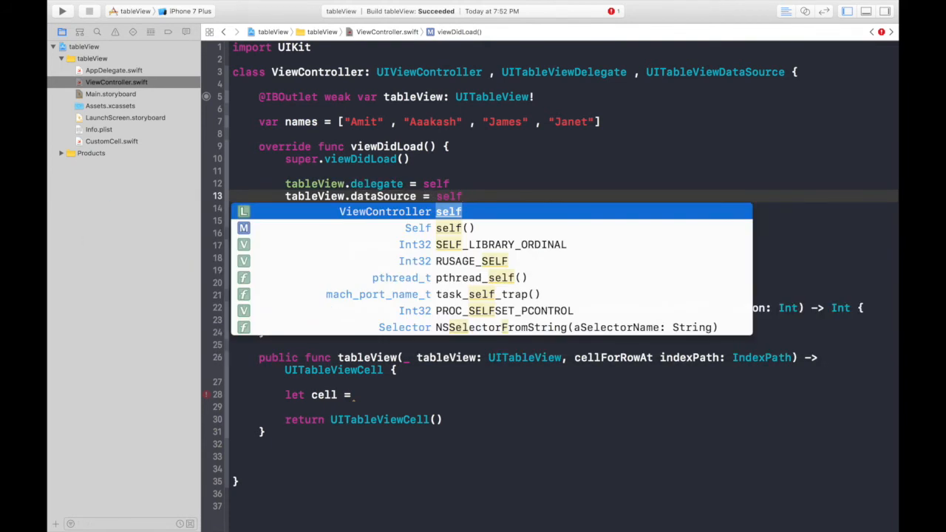
key("escape")
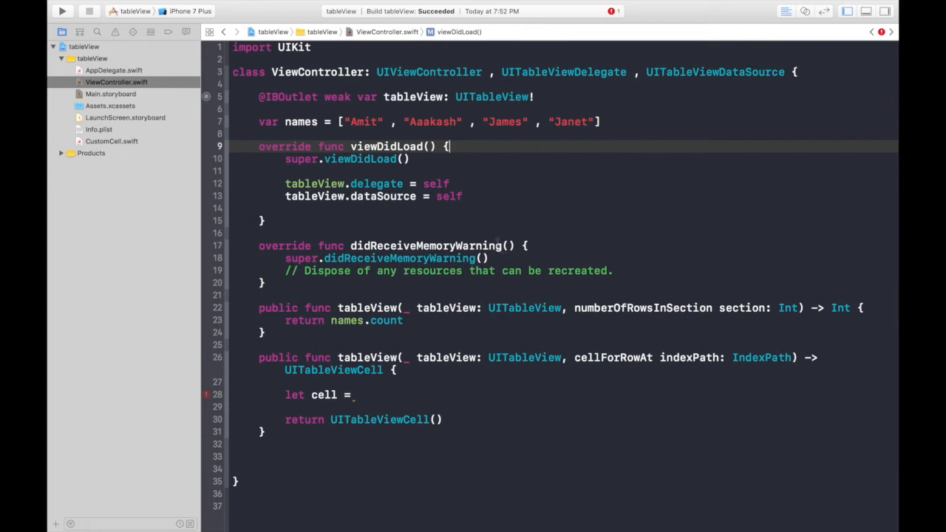
- In cellForRowAt, dequeue a 'CustomCell' cell for indexPath, cast as CustomCell
left_click(434, 394)
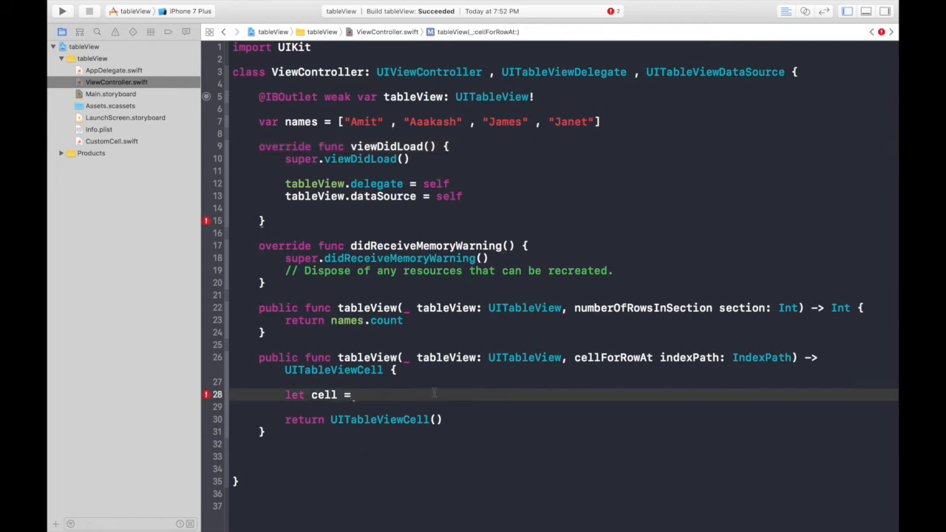
type("de")
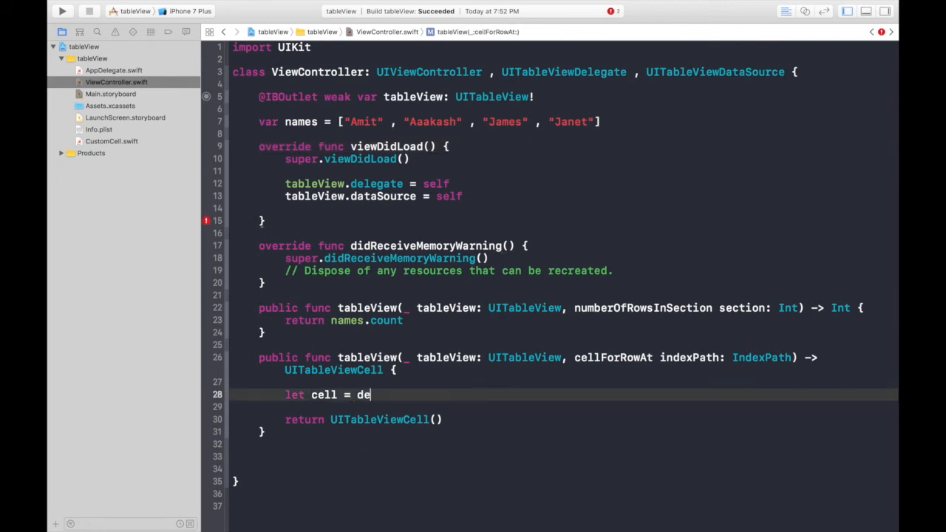
key("backspace")
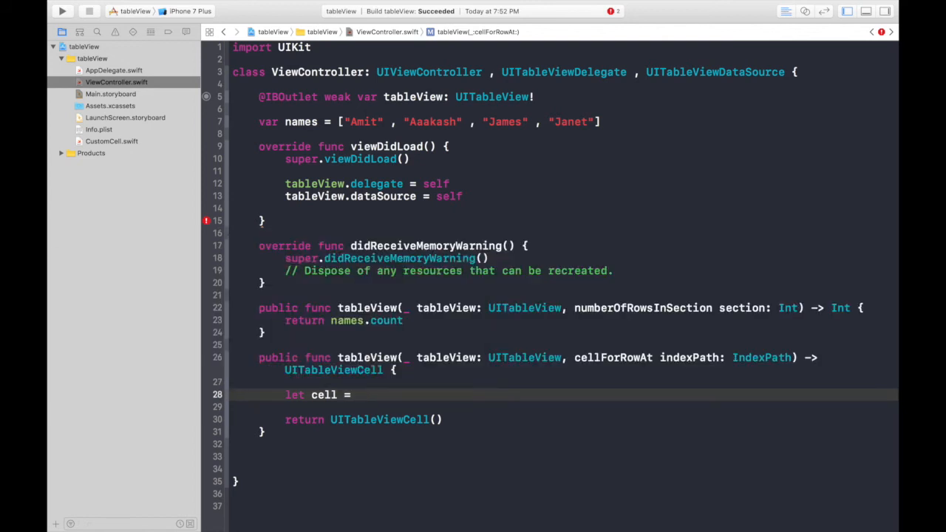
type("tableView")
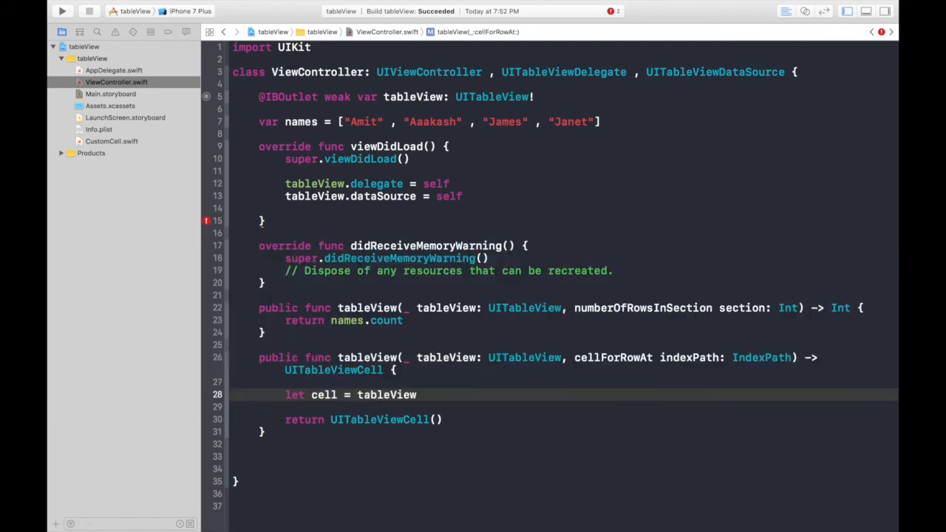
type(".deq")
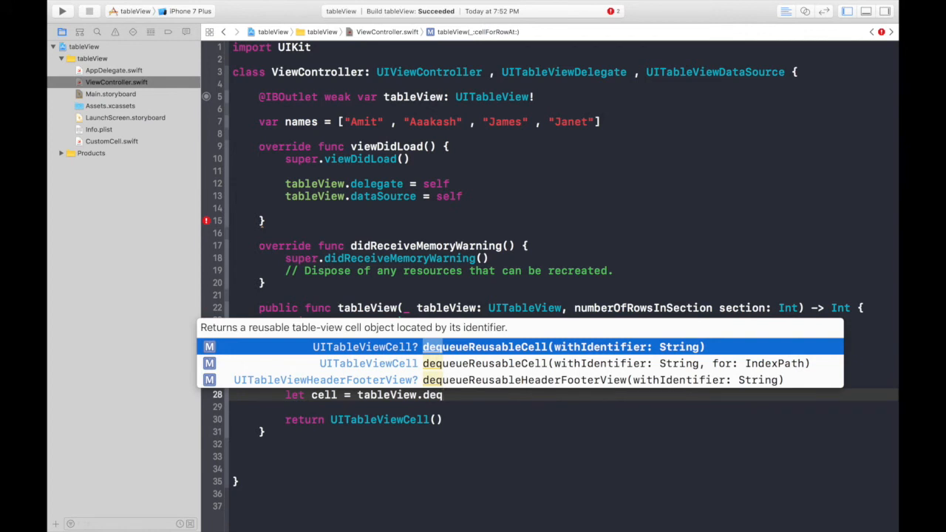
key("Down")
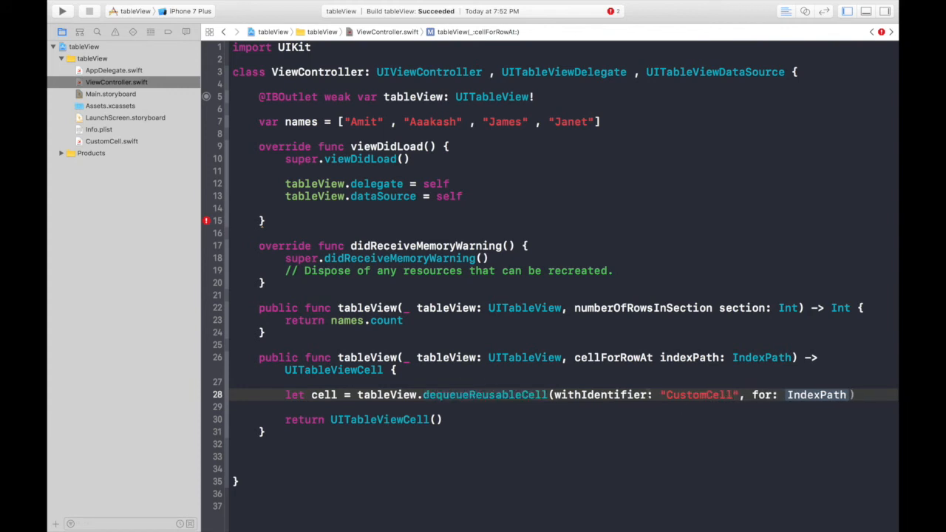
left_click(111, 94)
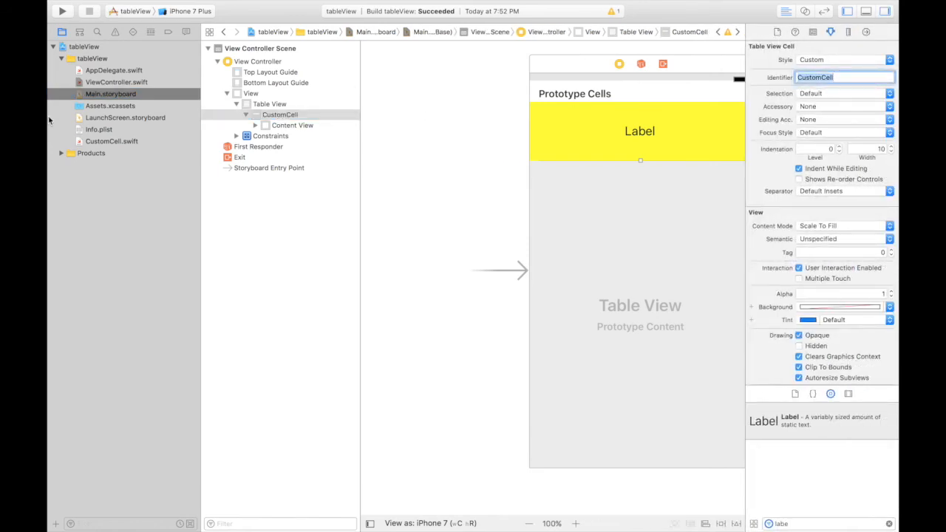
left_click(116, 82)
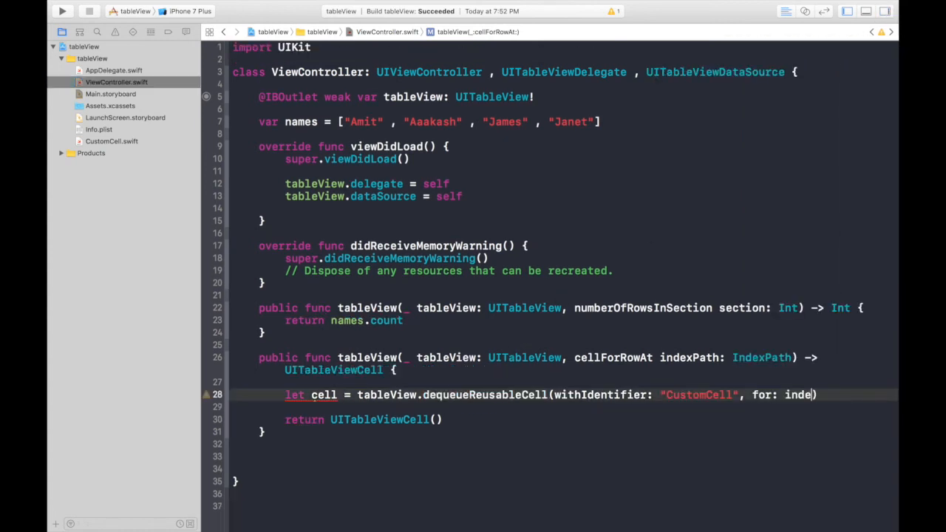
type("xPath")
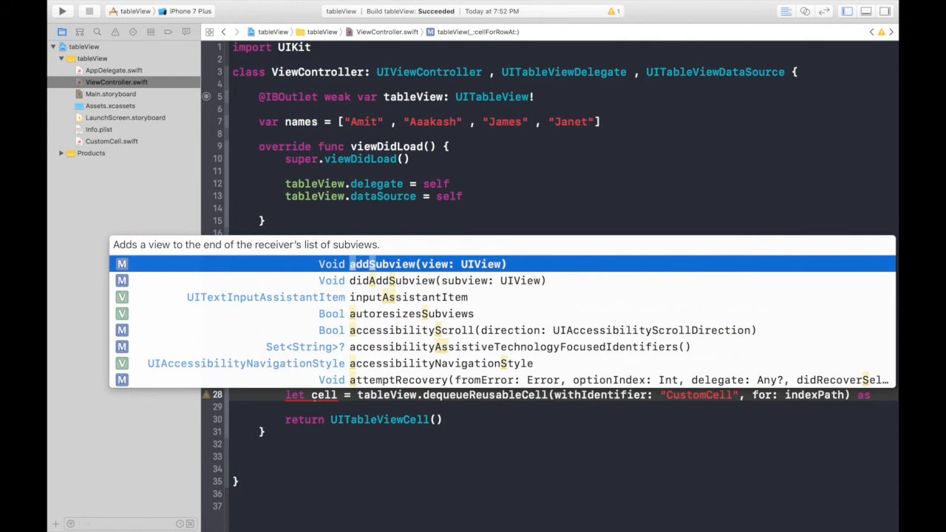
type("Cus")
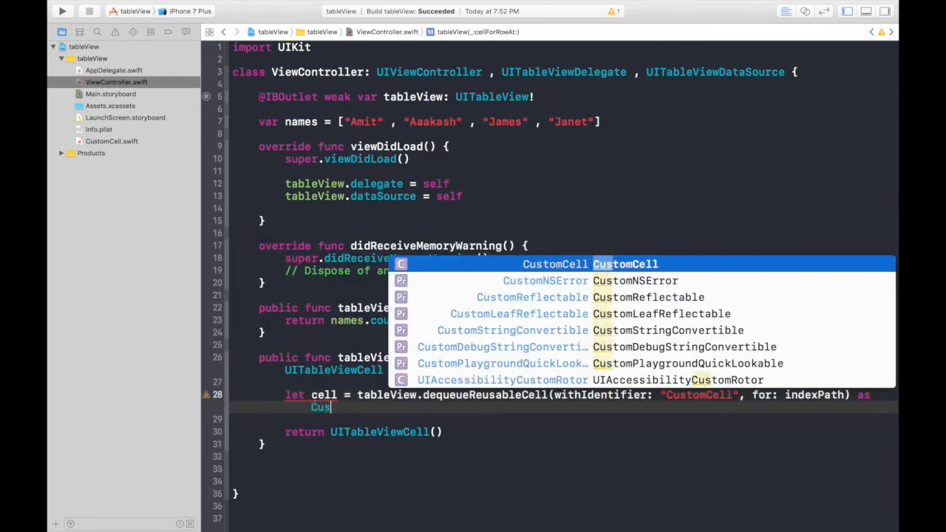
key("Return")
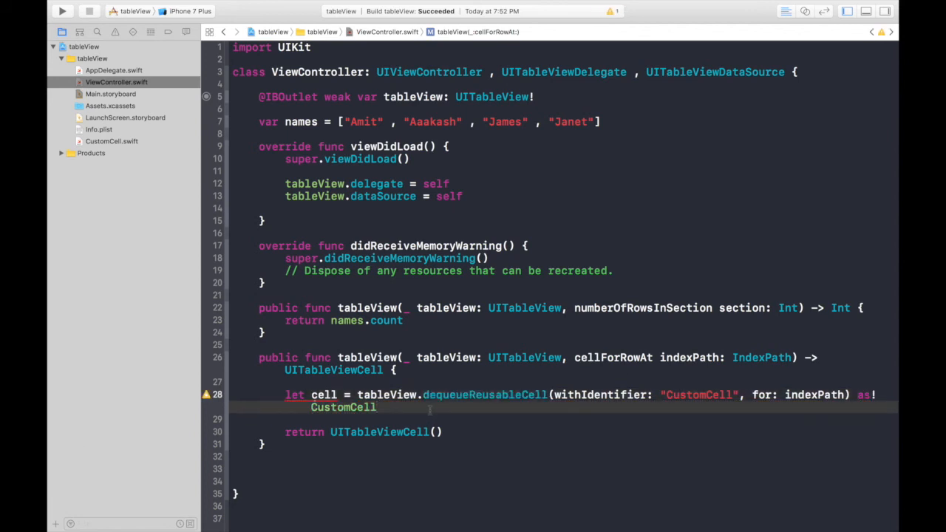
- Start a cell.nameTitle line, checking the nameTitle outlet in the custom cell file
type("cell")
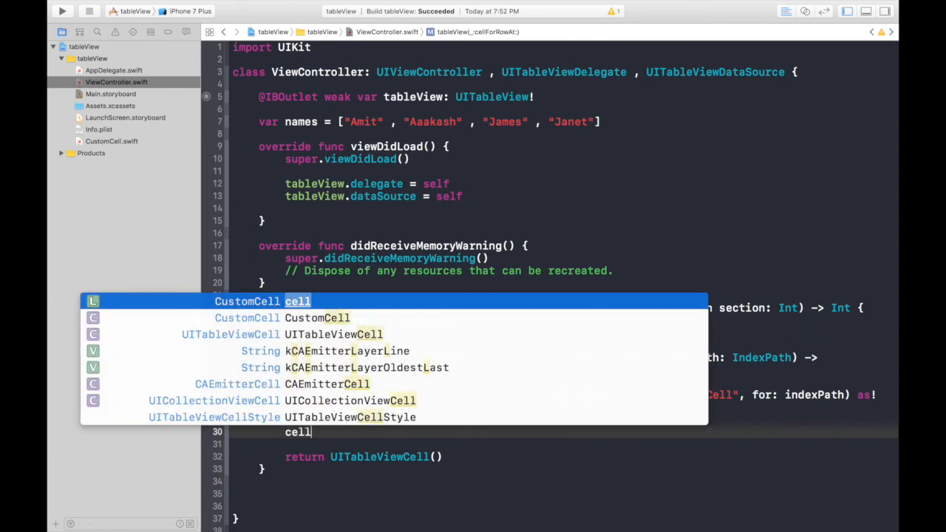
type(".")
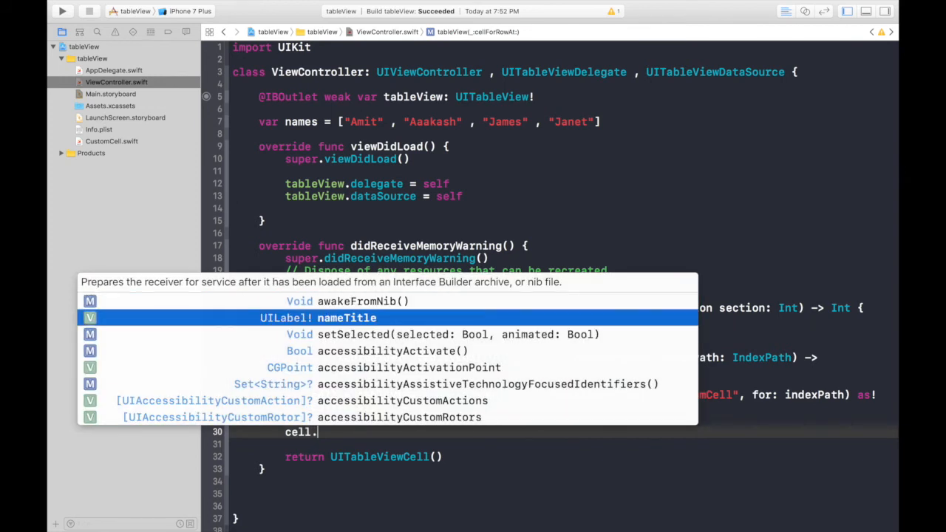
key("Return")
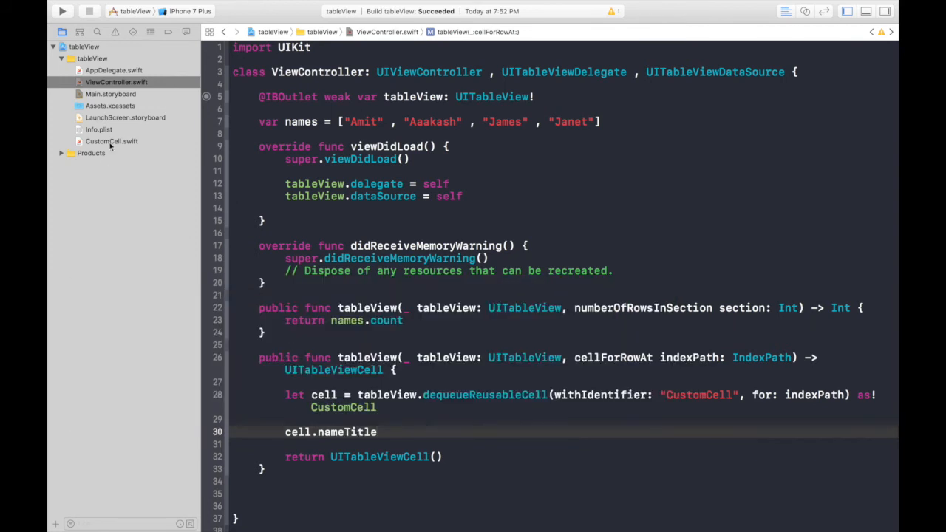
left_click(112, 141)
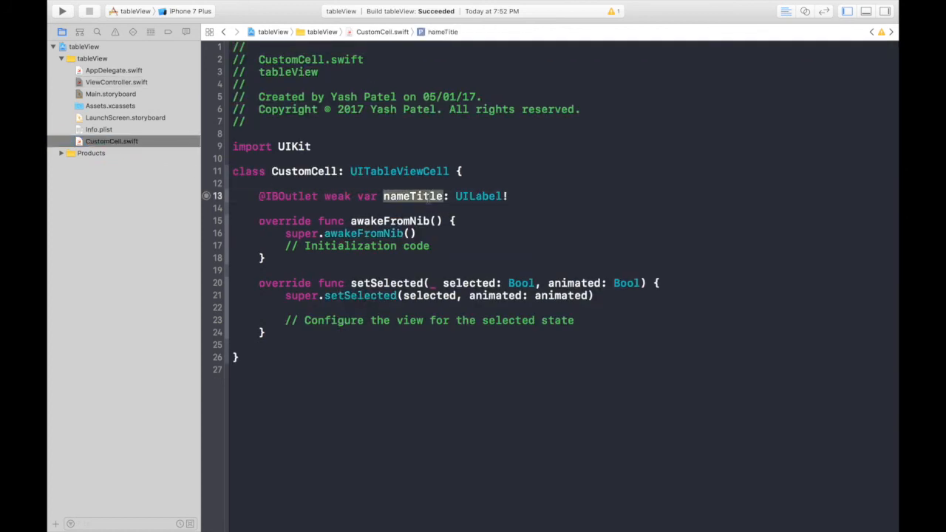
left_click(508, 196)
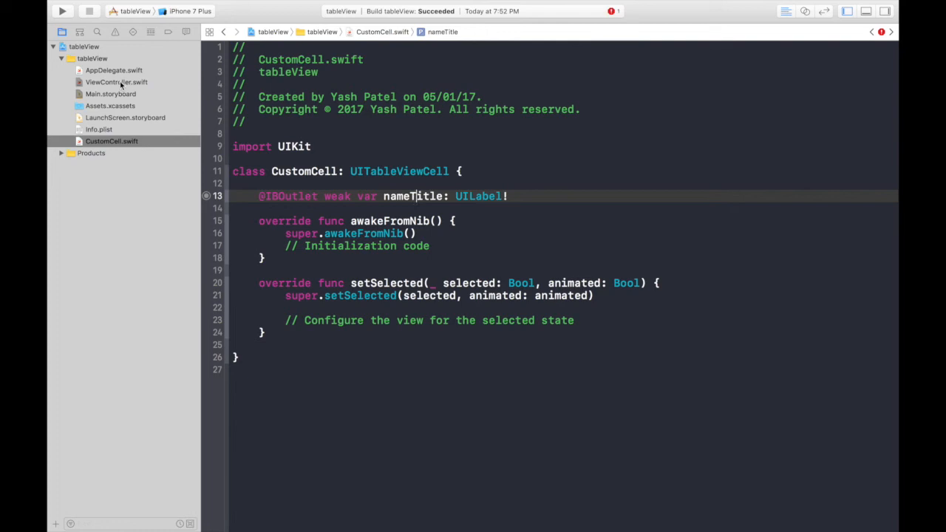
left_click(116, 82)
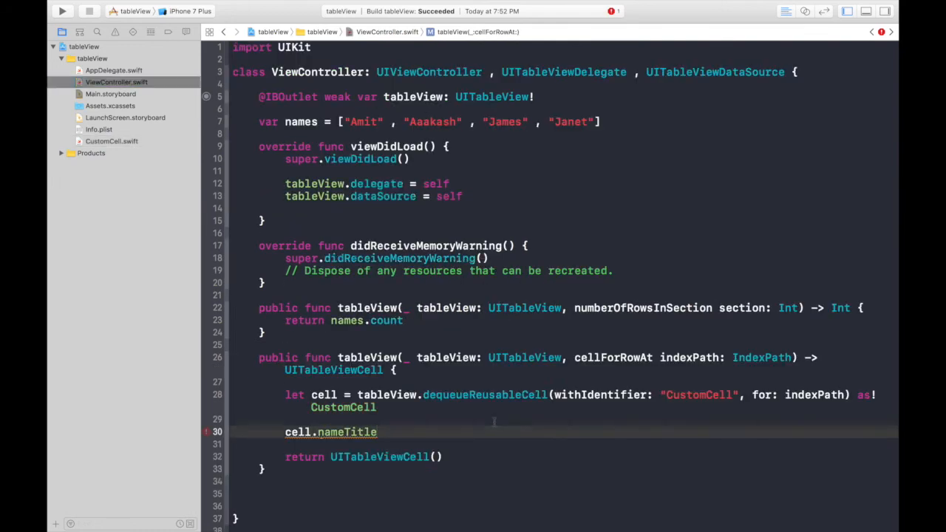
- Set cell.nameTitle.text to names[indexPath.row] and return the cell
type(".text")
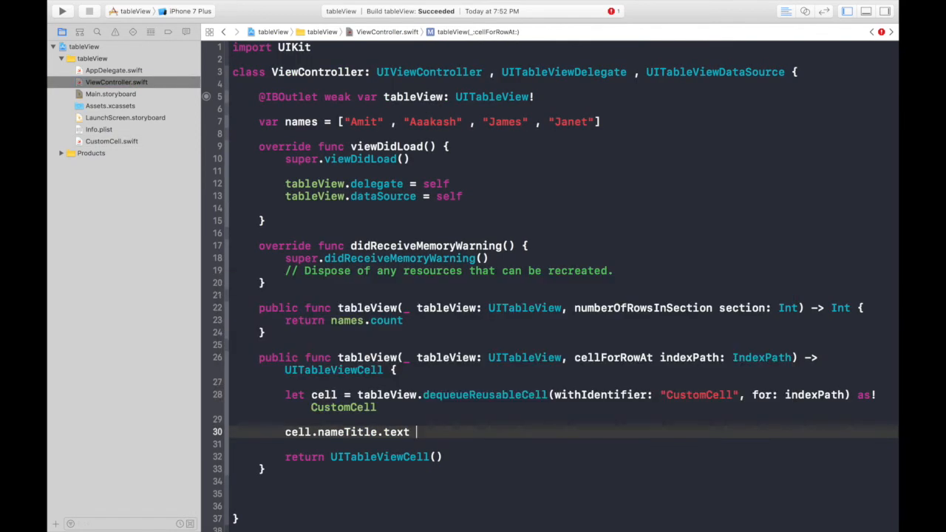
type("=")
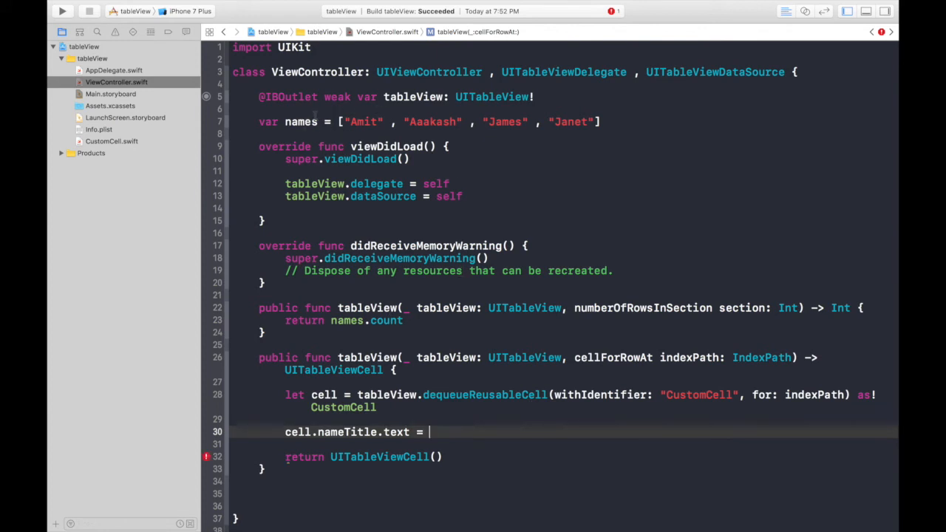
type("na")
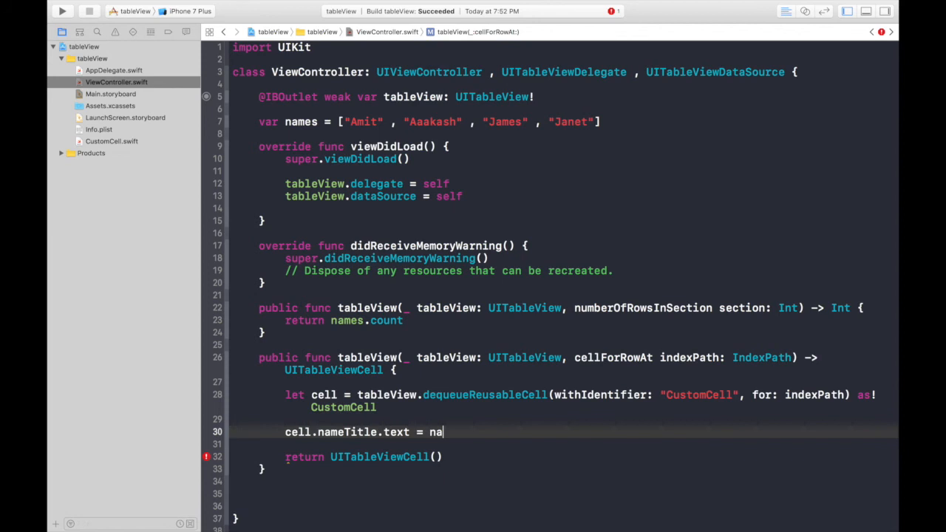
type("mes[]")
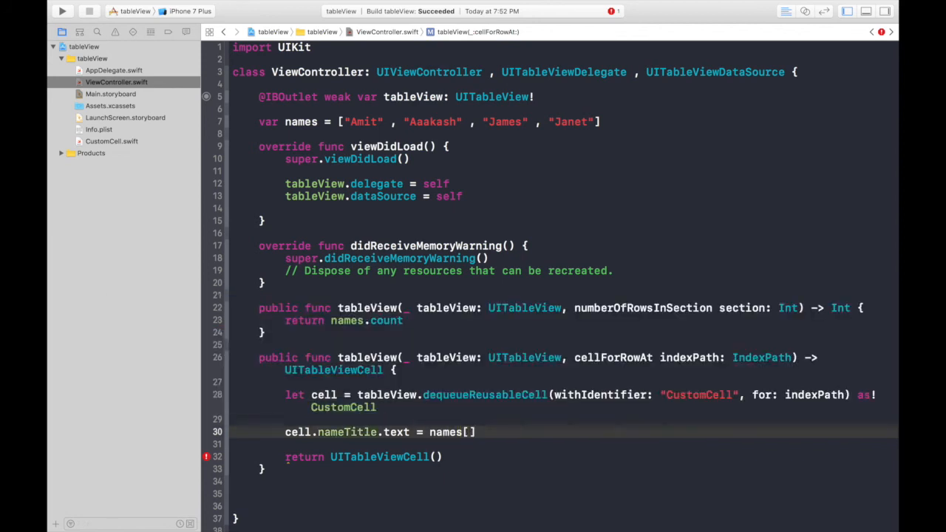
type("i")
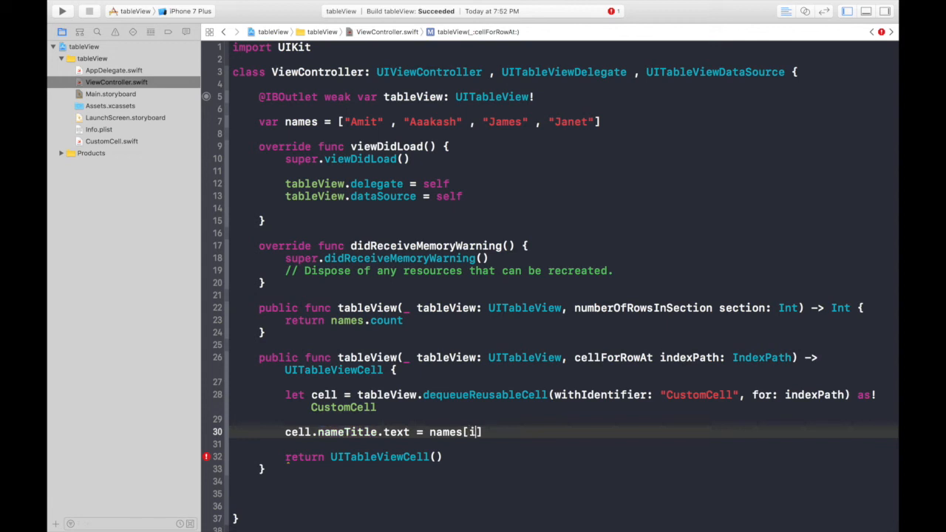
type("ndexPath.")
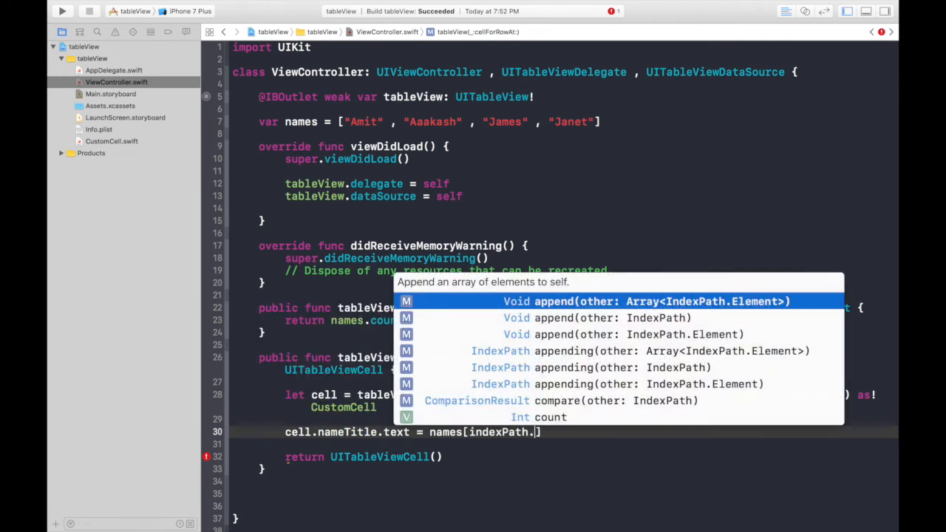
type("row")
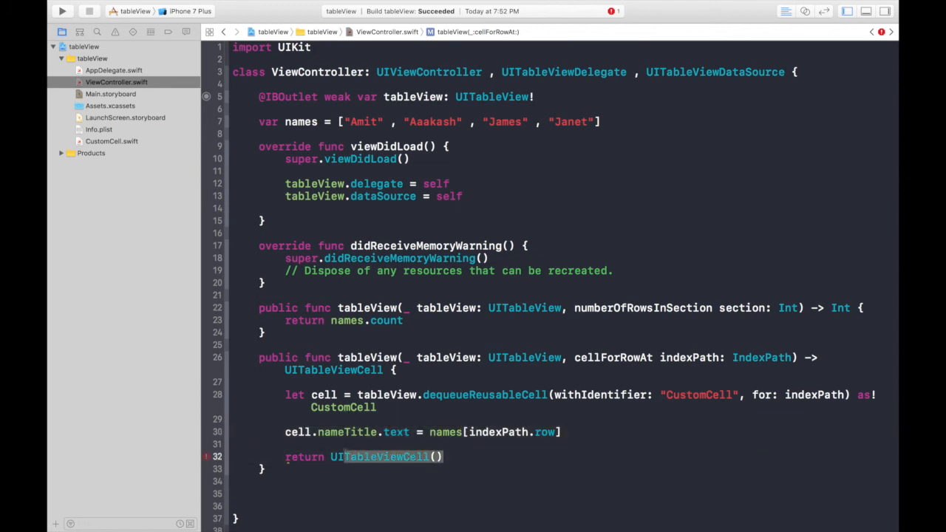
type("cek")
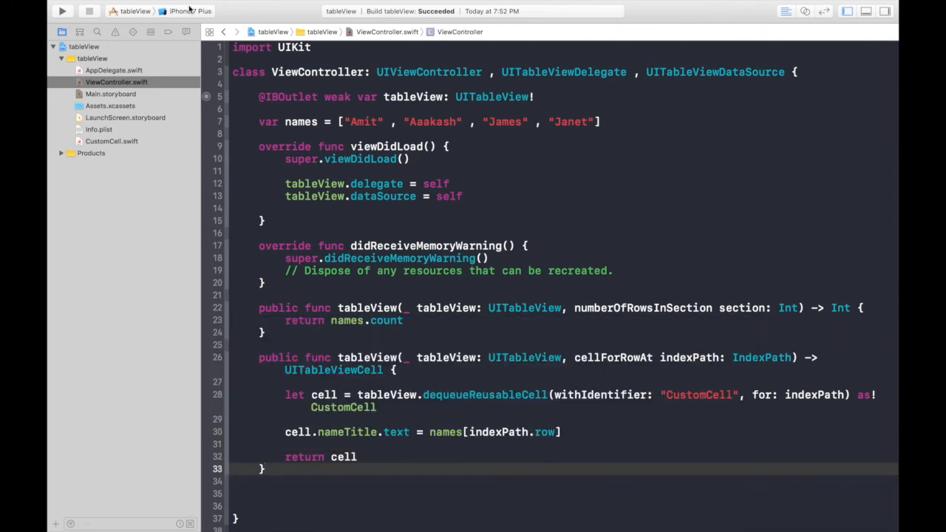
- Run the app on an iPhone 6 simulator and move the Simulator window into view
left_click(188, 11)
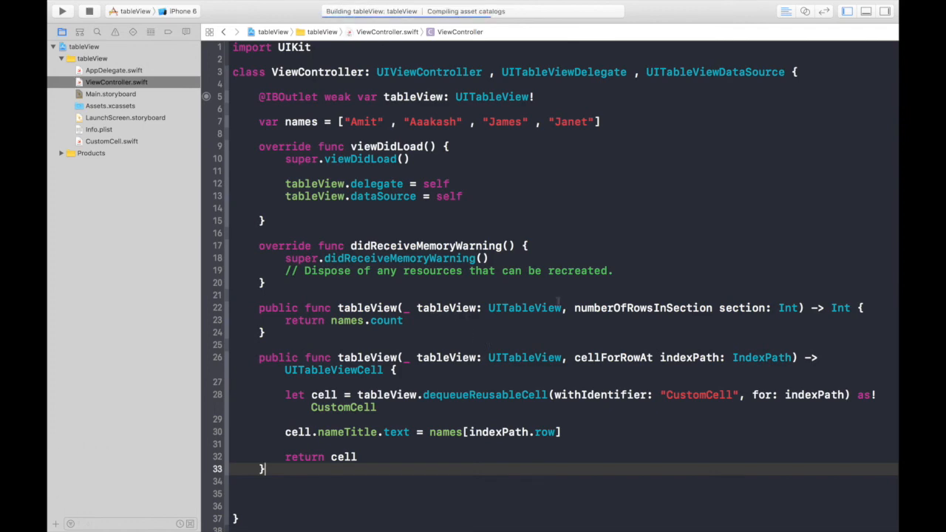
left_click(62, 10)
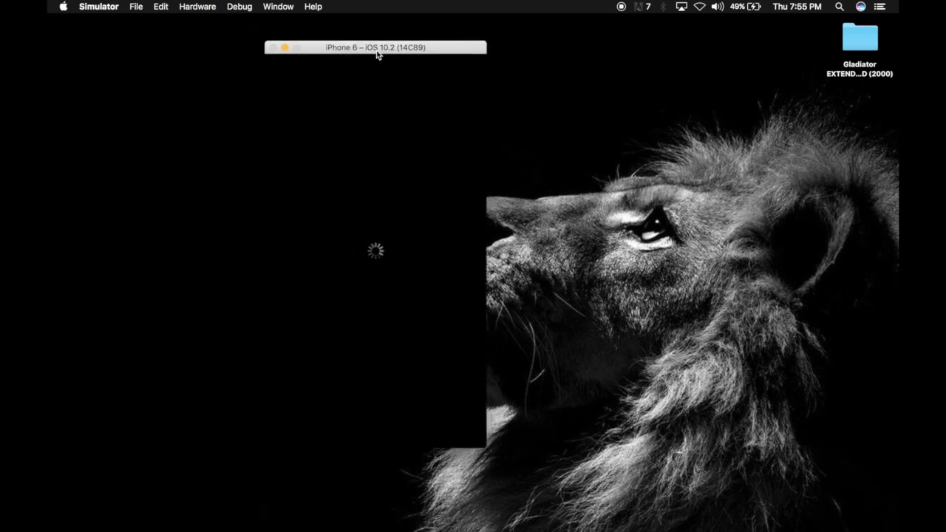
left_click_drag(375, 47, 403, 42)
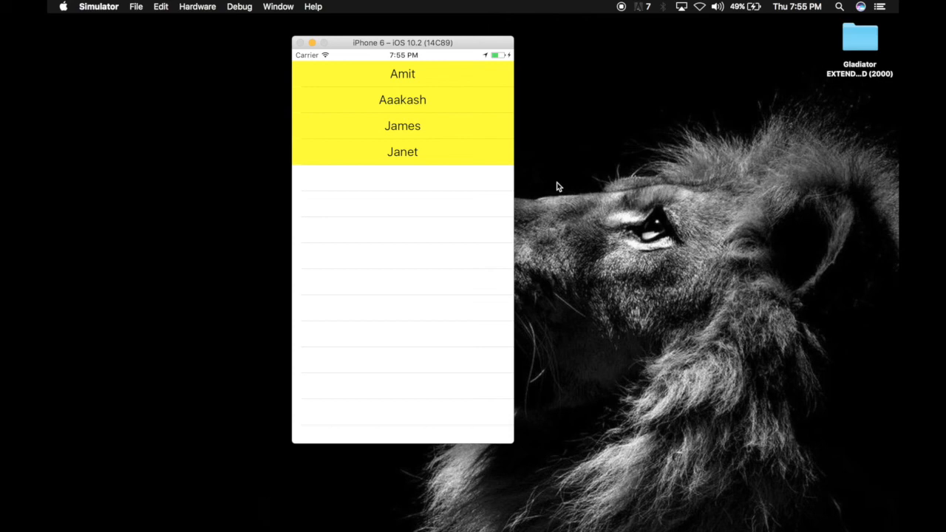
mouse_move(557, 254)
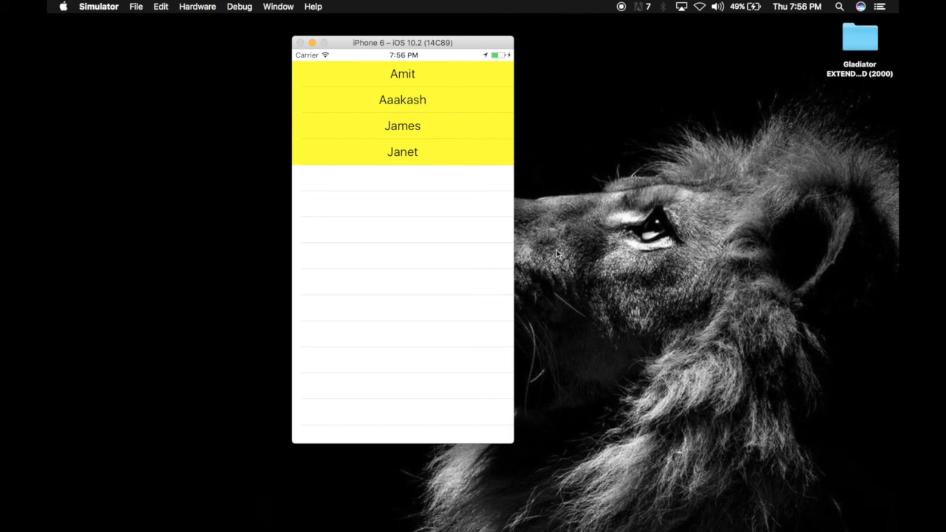
mouse_move(556, 396)
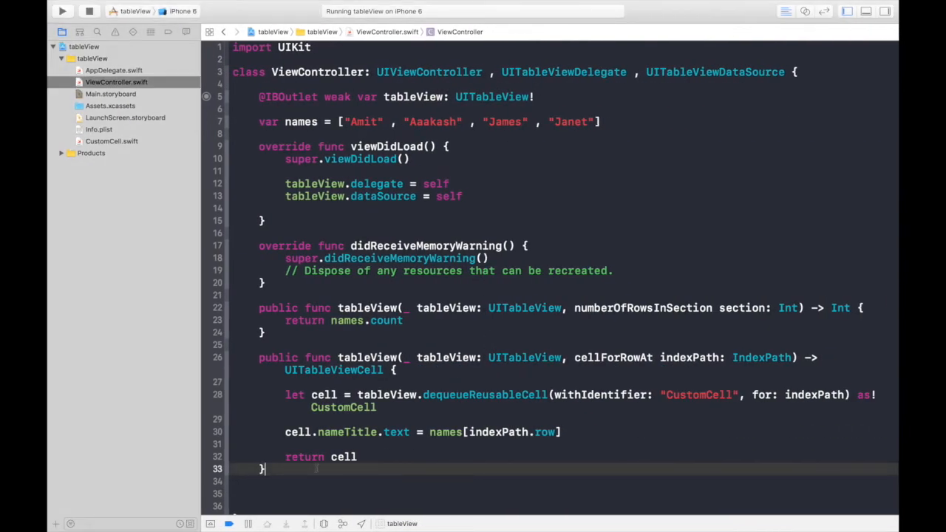
- Add a heightForRowAt function returning 150, then open Main.storyboard
type("heightForRowAt indexPath: IndexPath) -> CGFloat {")
type("return")
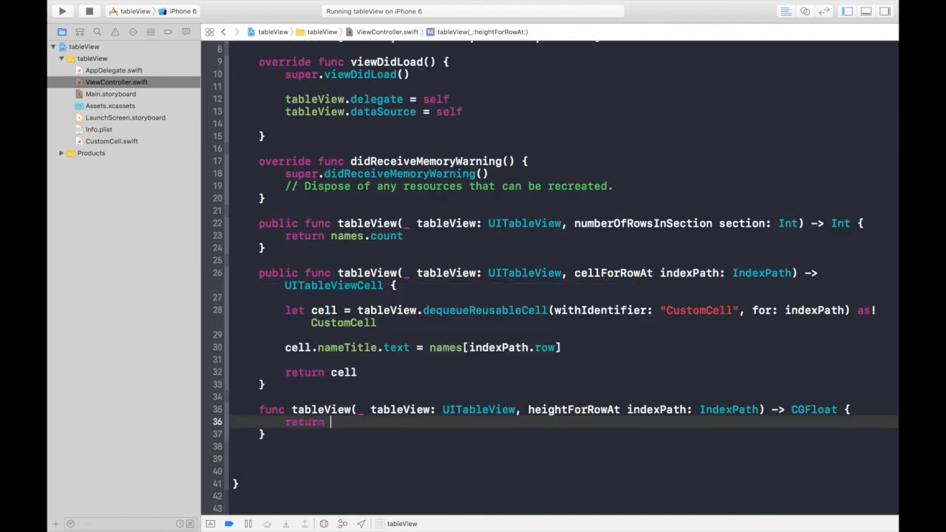
type("150")
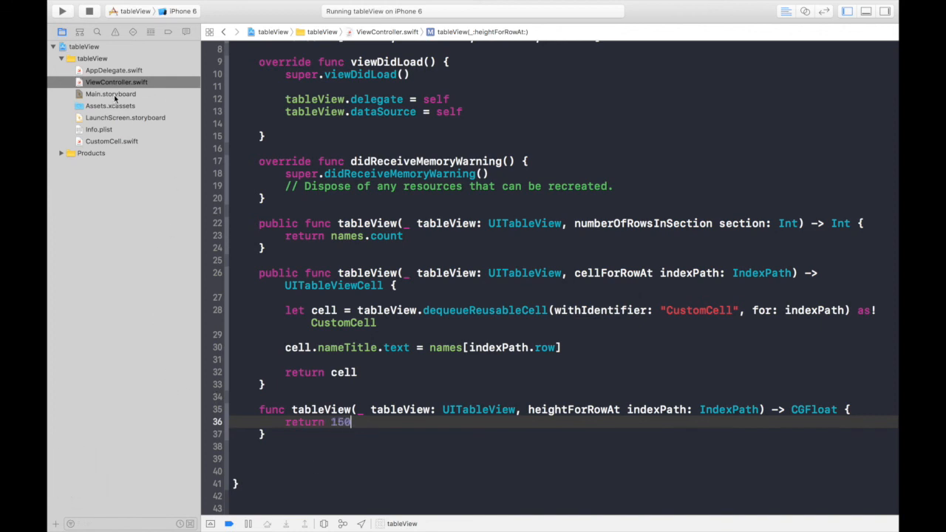
left_click(110, 94)
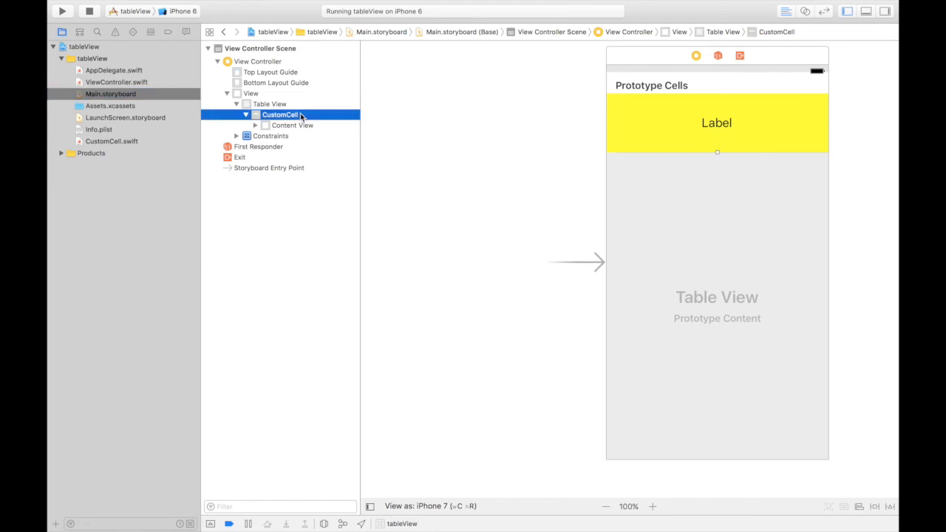
- Open the custom cell's attributes to set its background to Clear Color
left_click(831, 31)
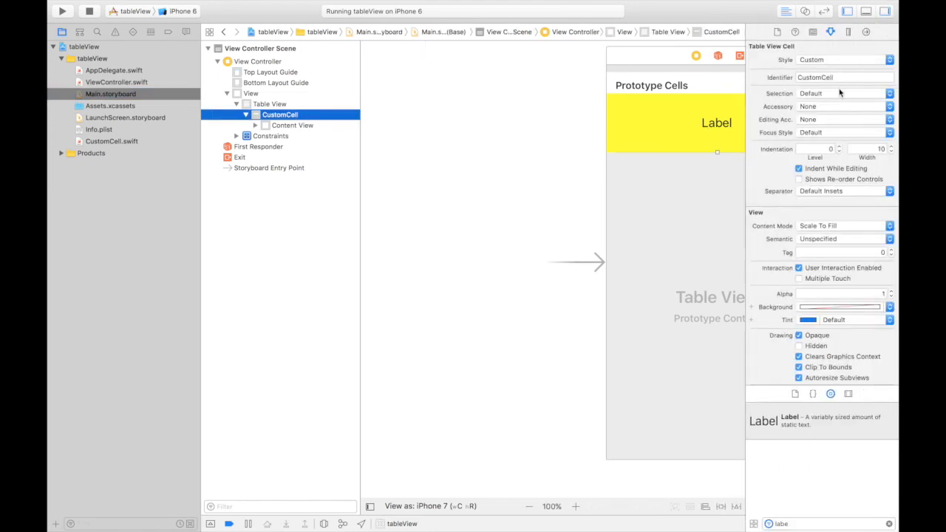
left_click(270, 104)
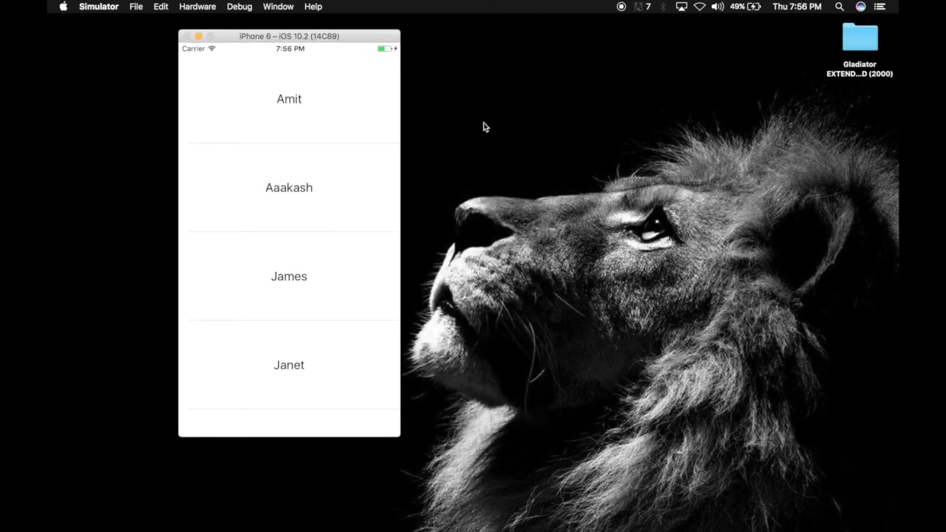
mouse_move(297, 153)
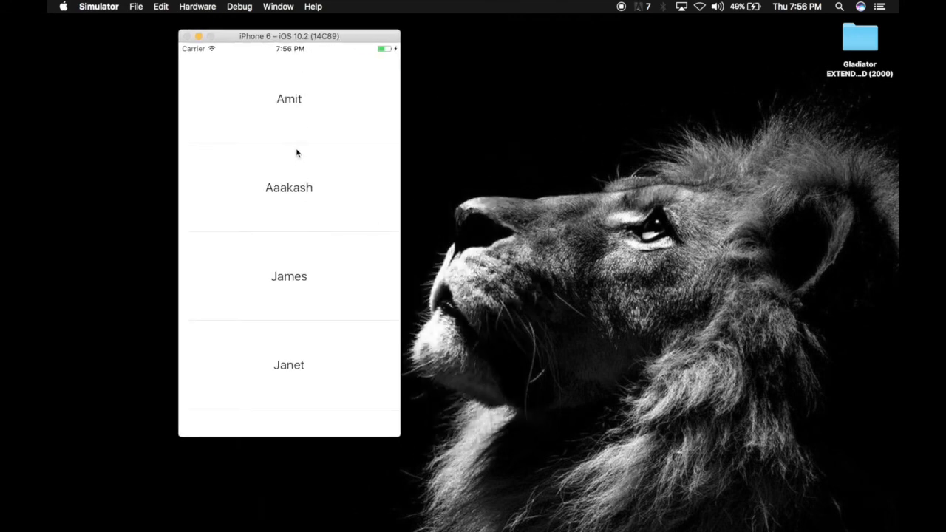
mouse_move(347, 182)
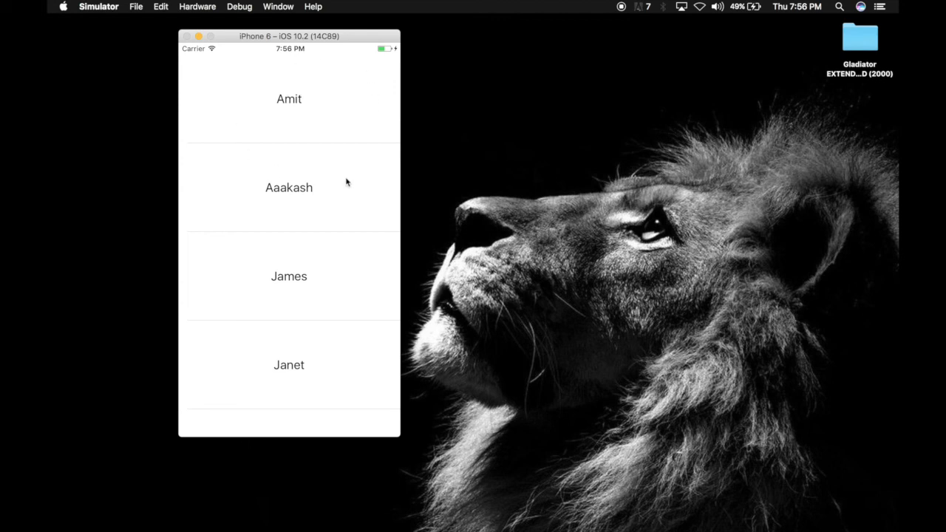
mouse_move(353, 196)
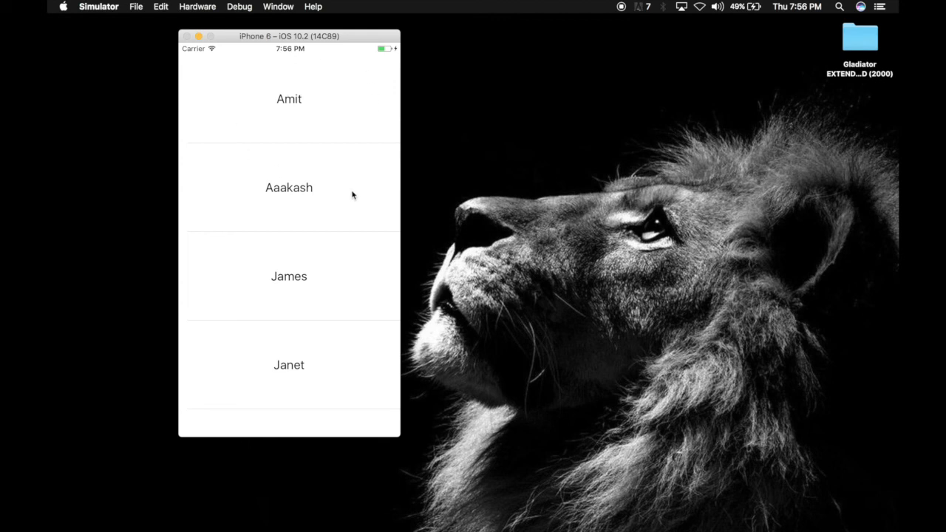
mouse_move(415, 464)
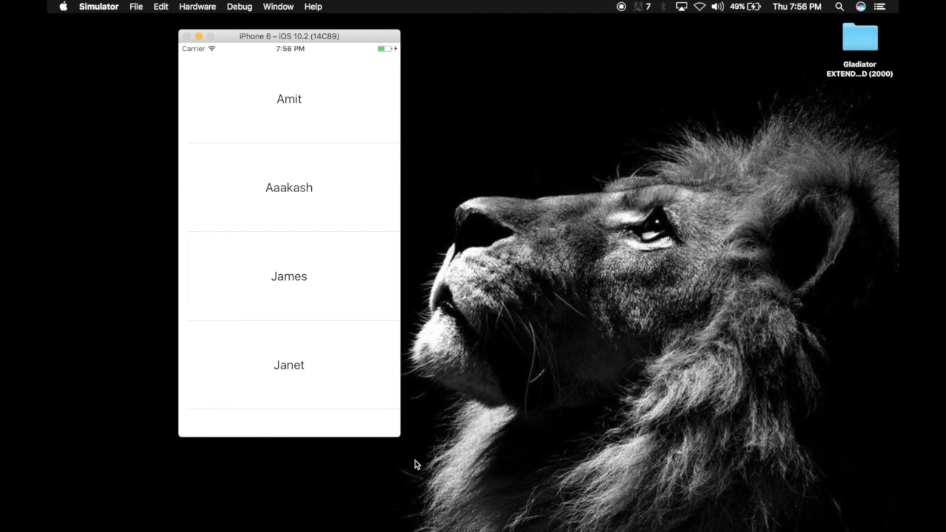
mouse_move(336, 147)
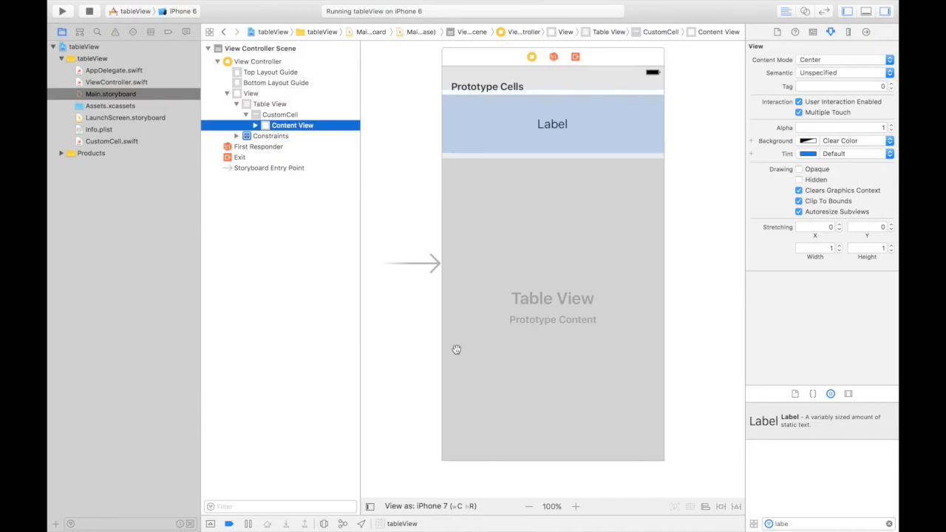
- Set the table view's Separator to None and run the app again
left_click(269, 103)
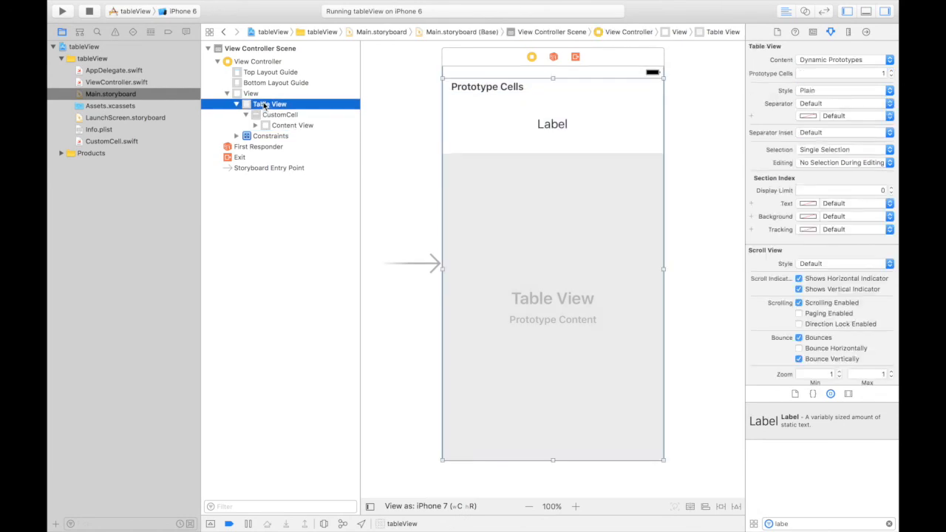
left_click(843, 104)
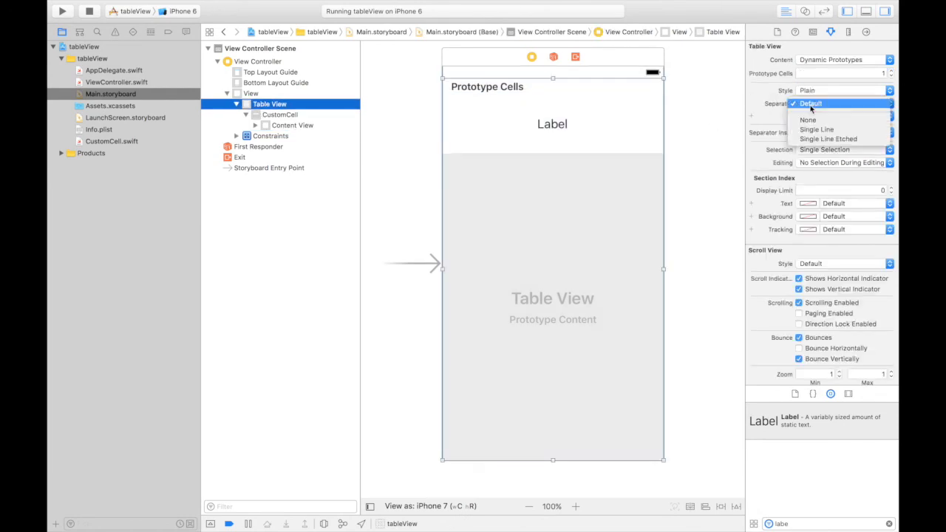
left_click(808, 119)
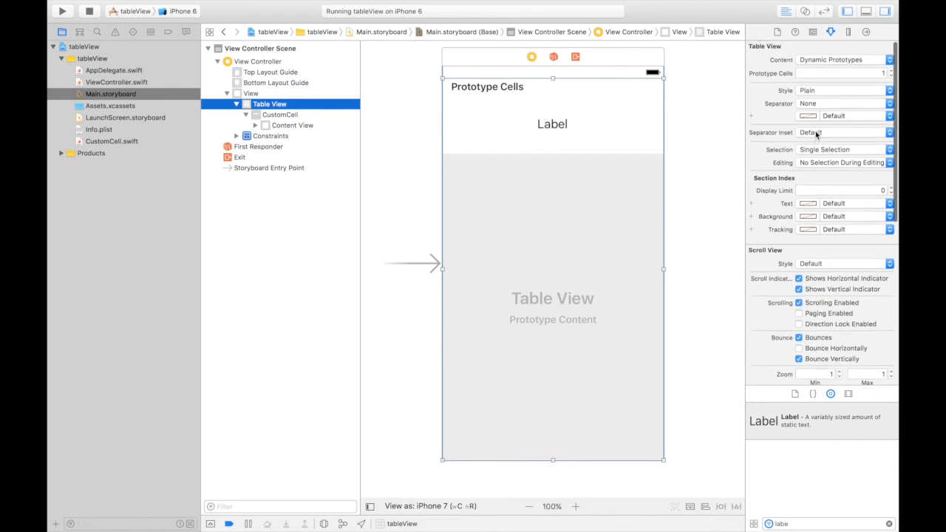
left_click(63, 12)
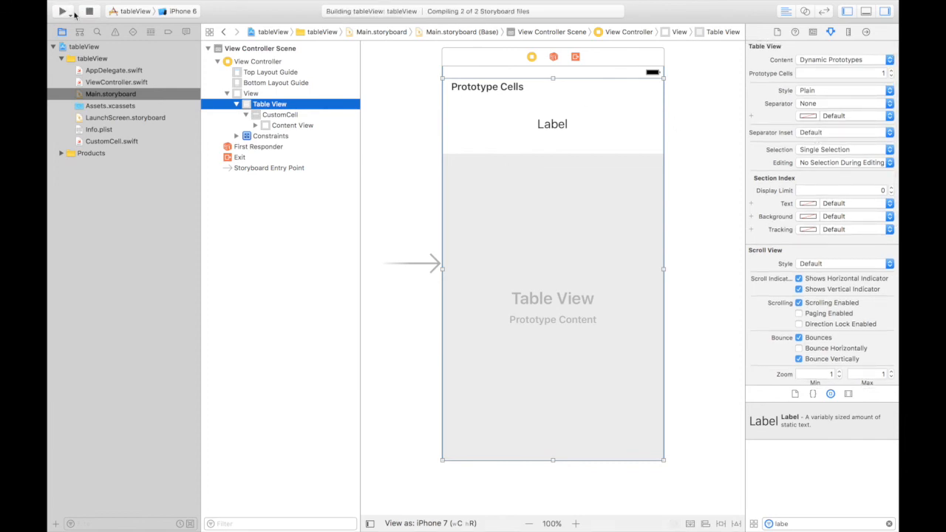